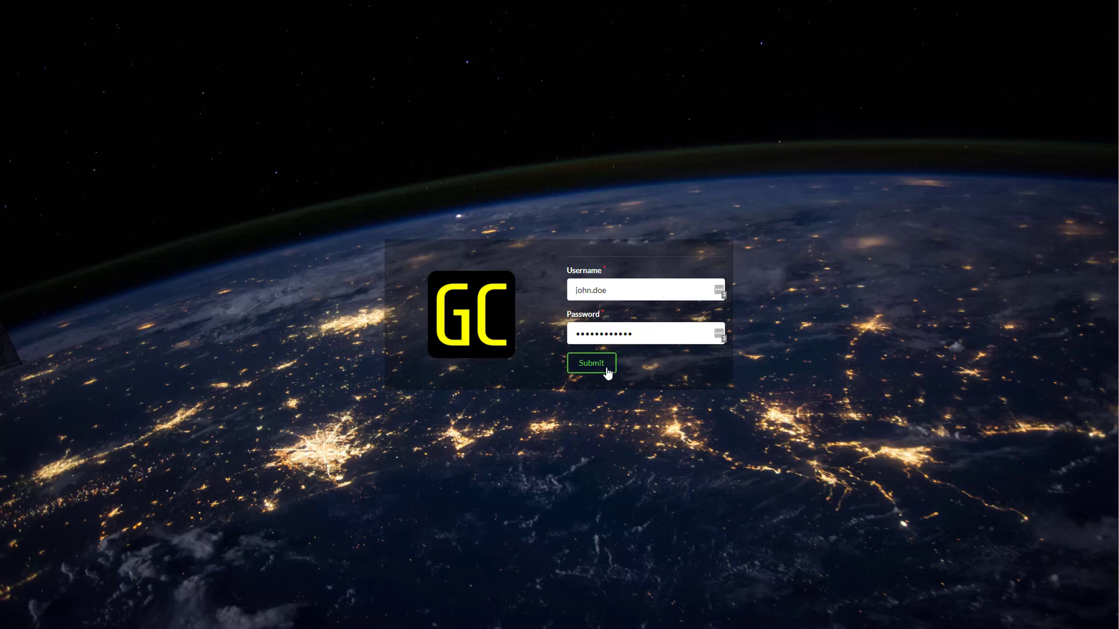
Submit the filled login form to reach the start dashboard.
left_click(590, 364)
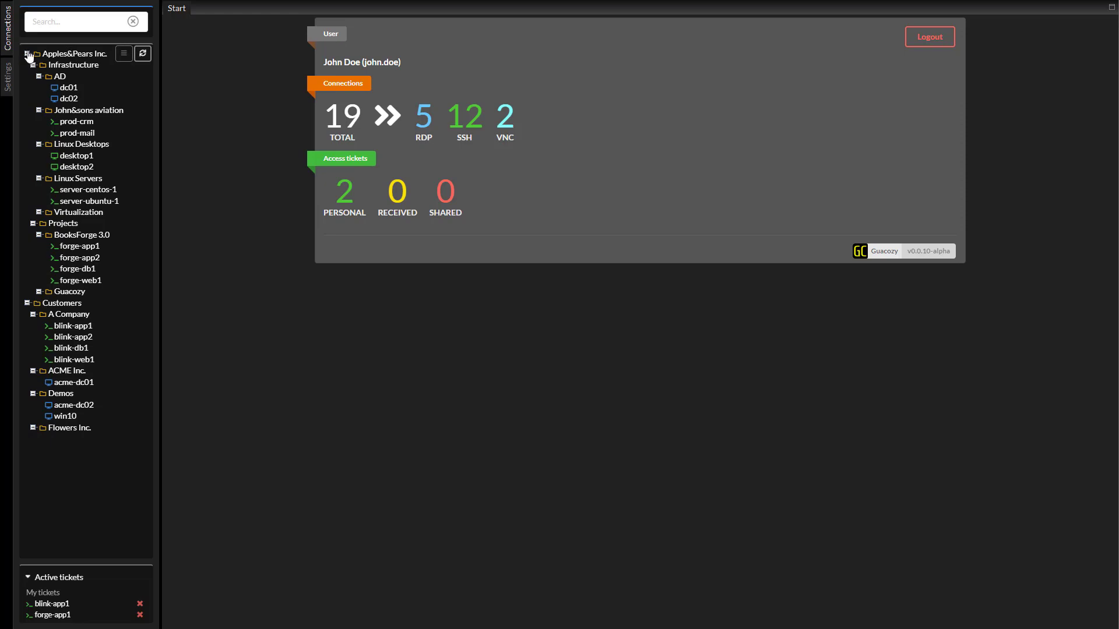
left_click(78, 21)
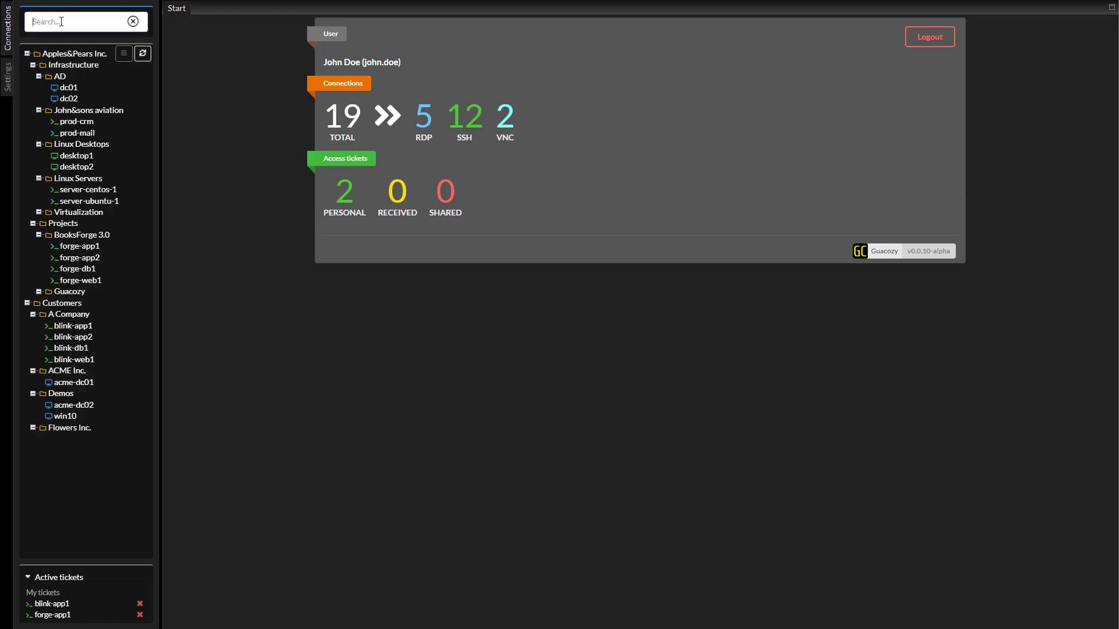
type("d")
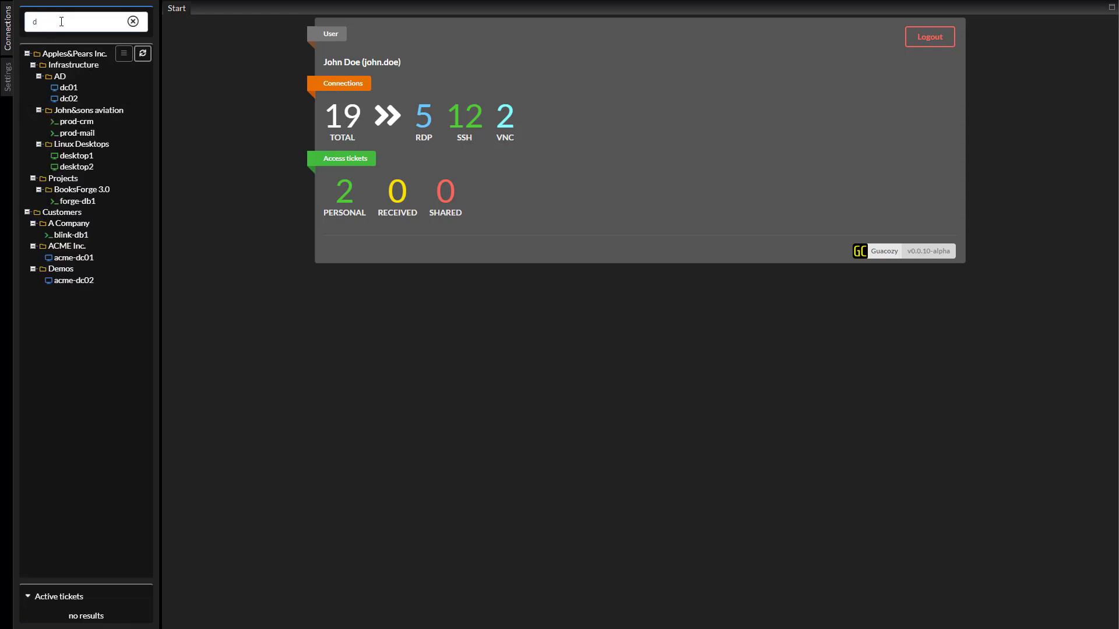
left_click(133, 21)
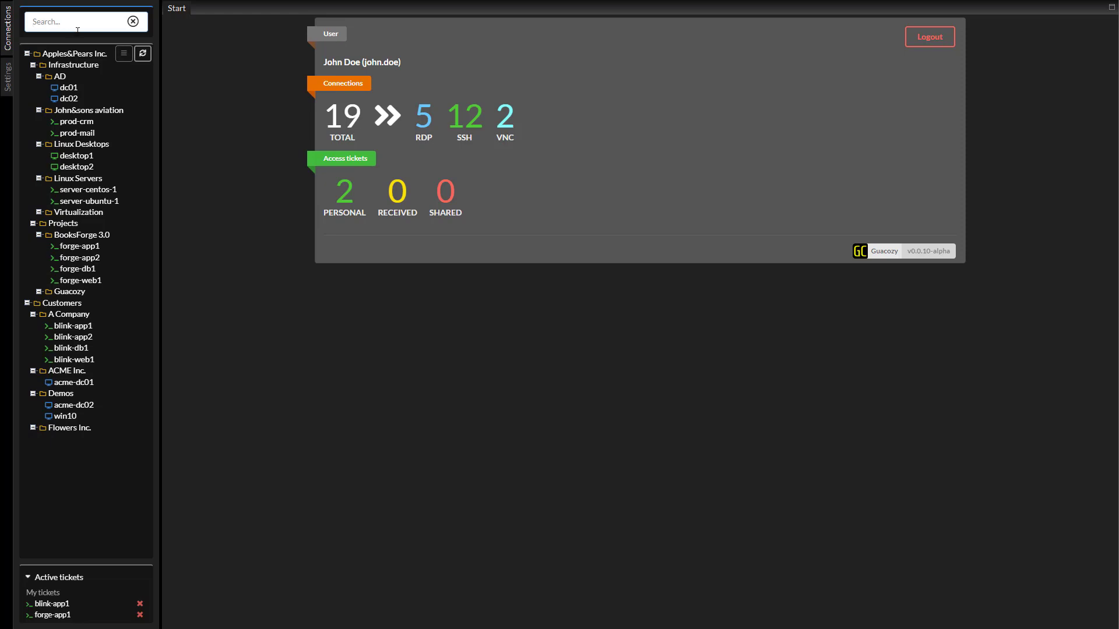
mouse_move(136, 80)
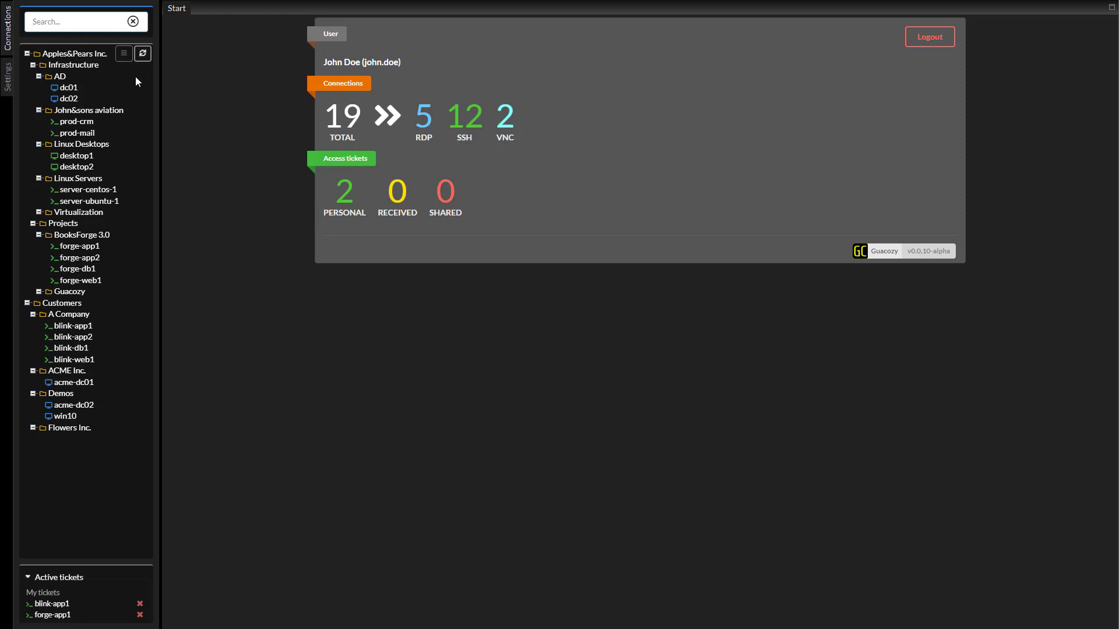
Start a remote session to dc01 from the Connections tree.
double_click(67, 87)
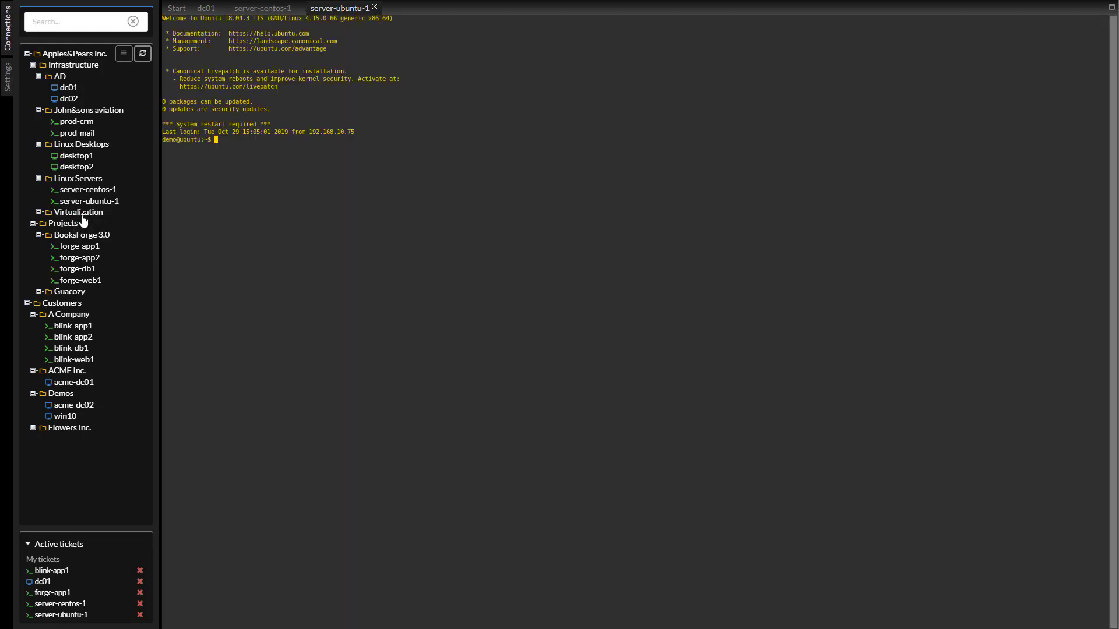
mouse_move(195, 54)
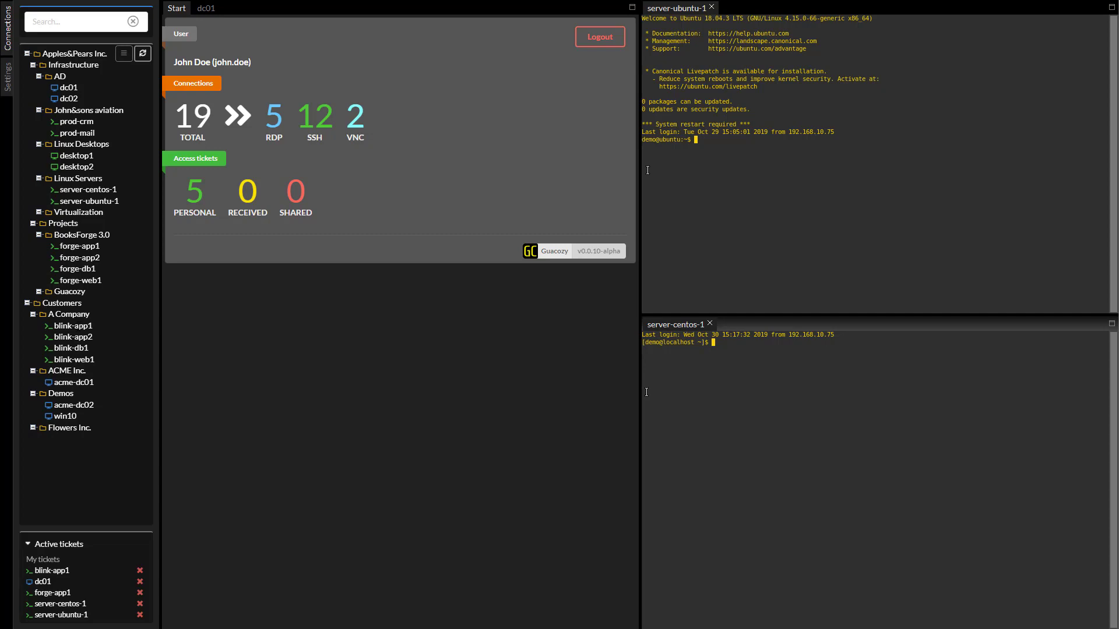
Start a session to blink-app2 alongside the split panes.
double_click(71, 325)
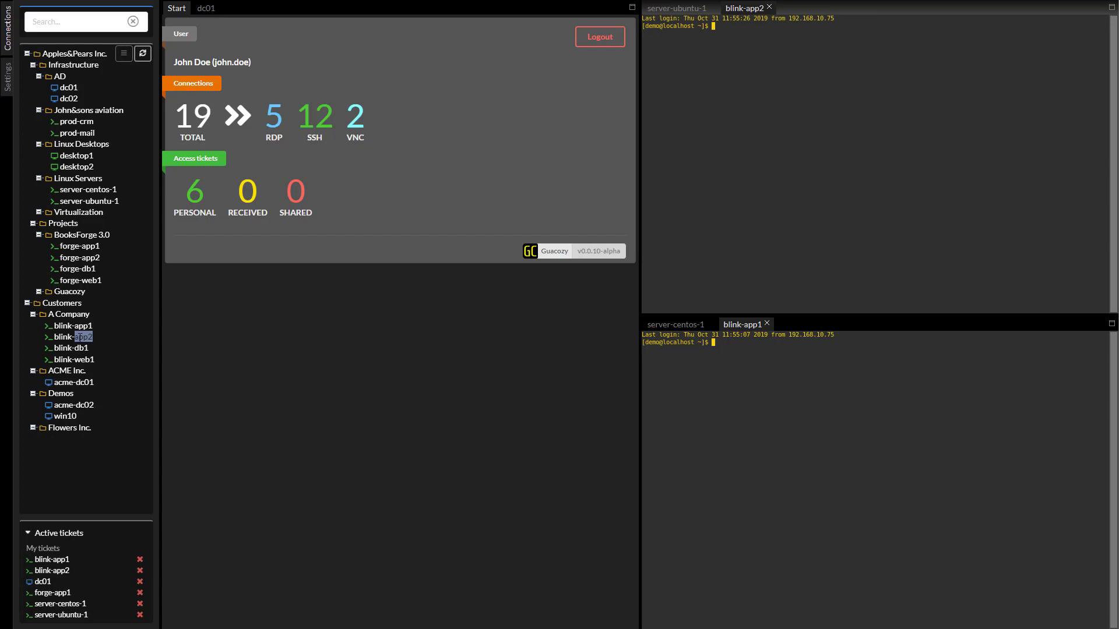
mouse_move(751, 13)
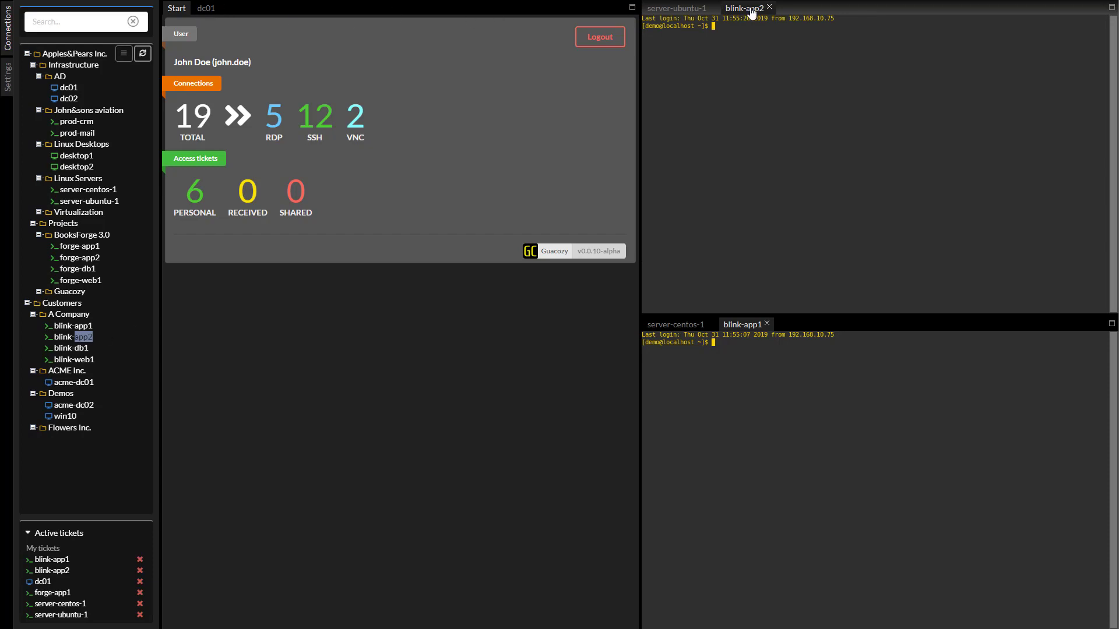
Duplicate the blink-app2 session twice from its tab menu.
right_click(742, 8)
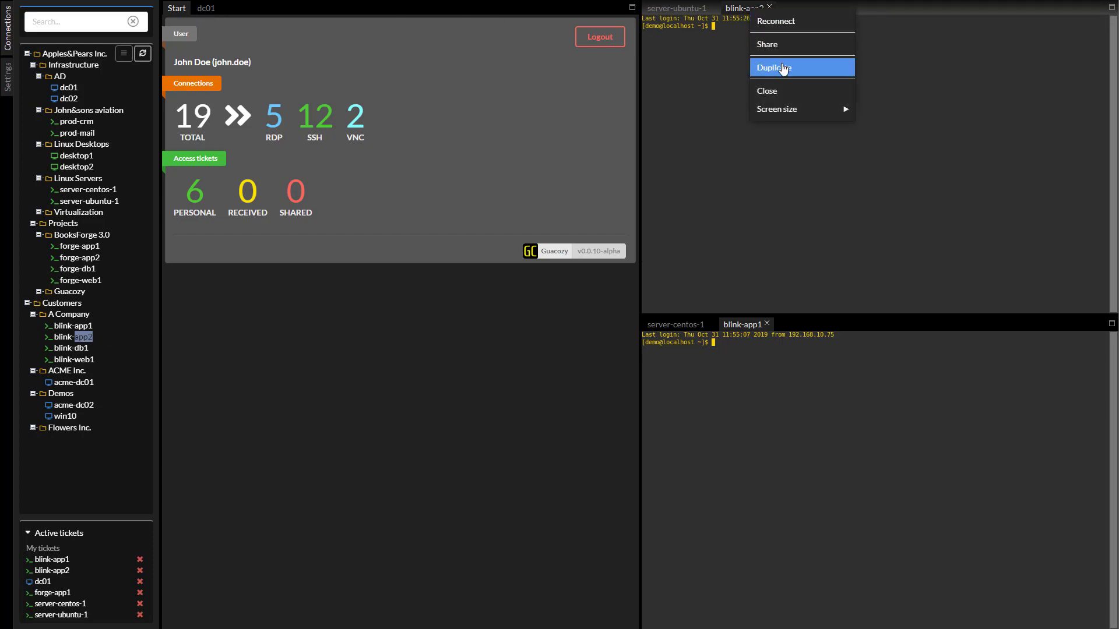
left_click(782, 68)
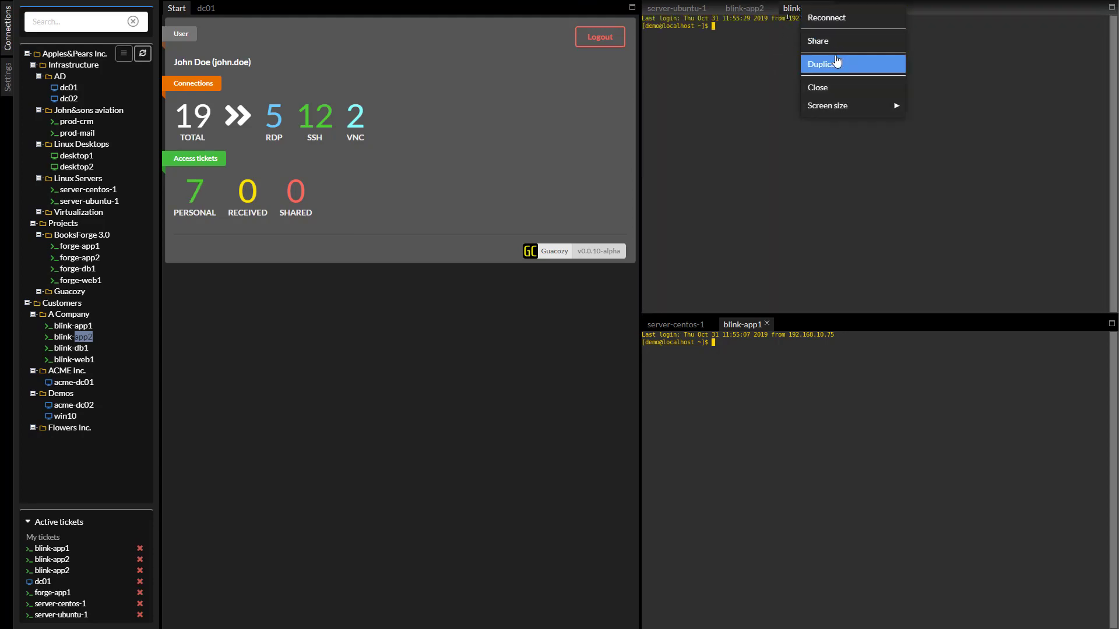
left_click(827, 63)
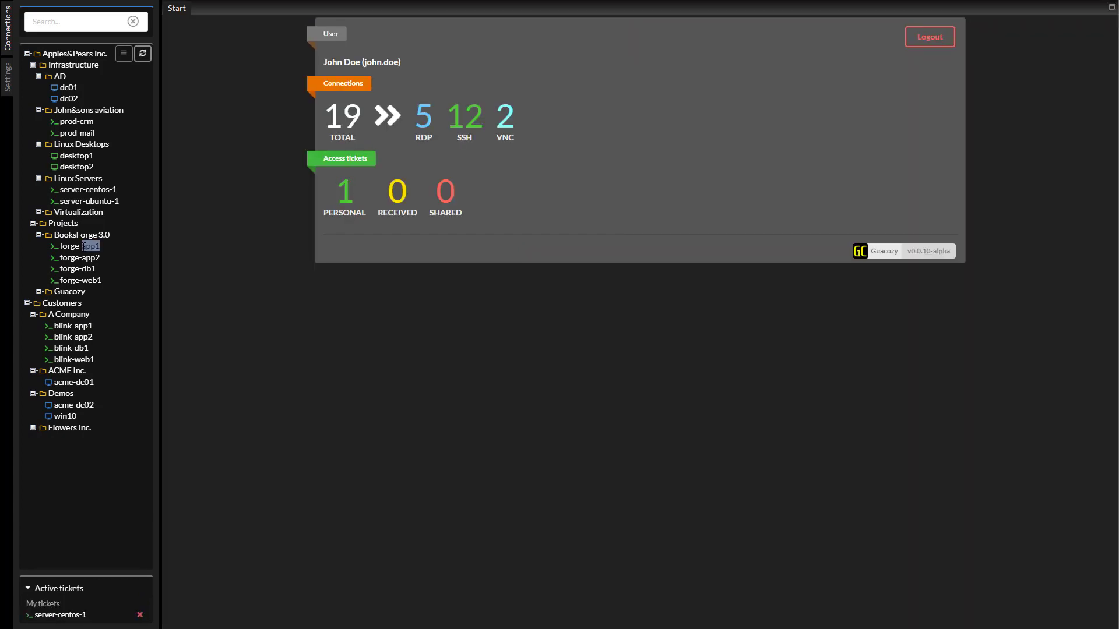
Start forge-app1, discard the disconnected attempt after a retry, and reconnect it.
double_click(74, 246)
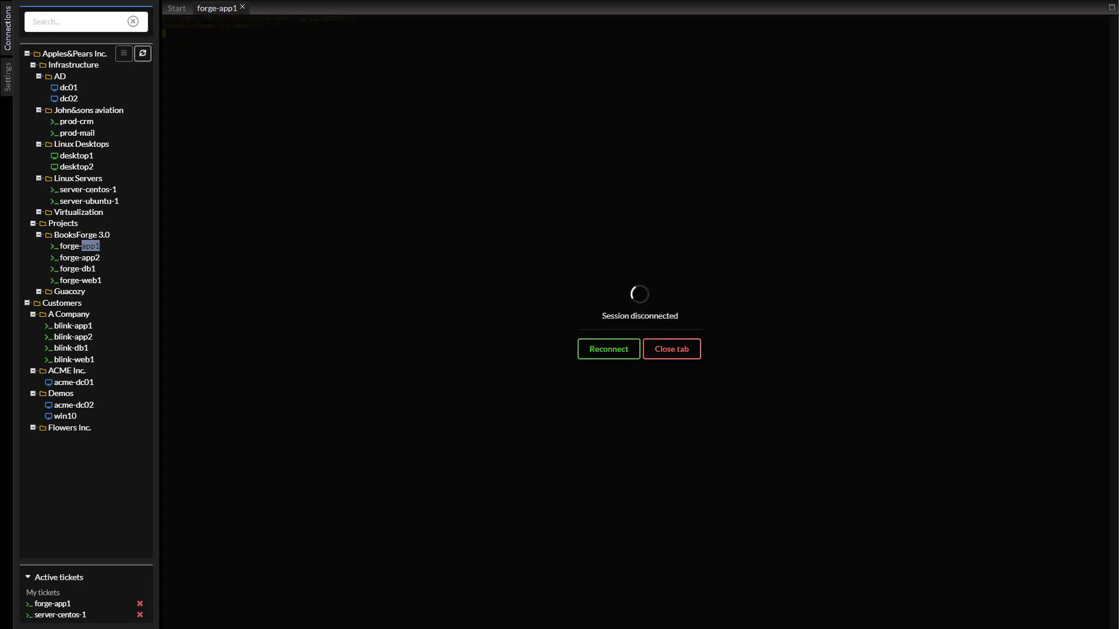
left_click(608, 349)
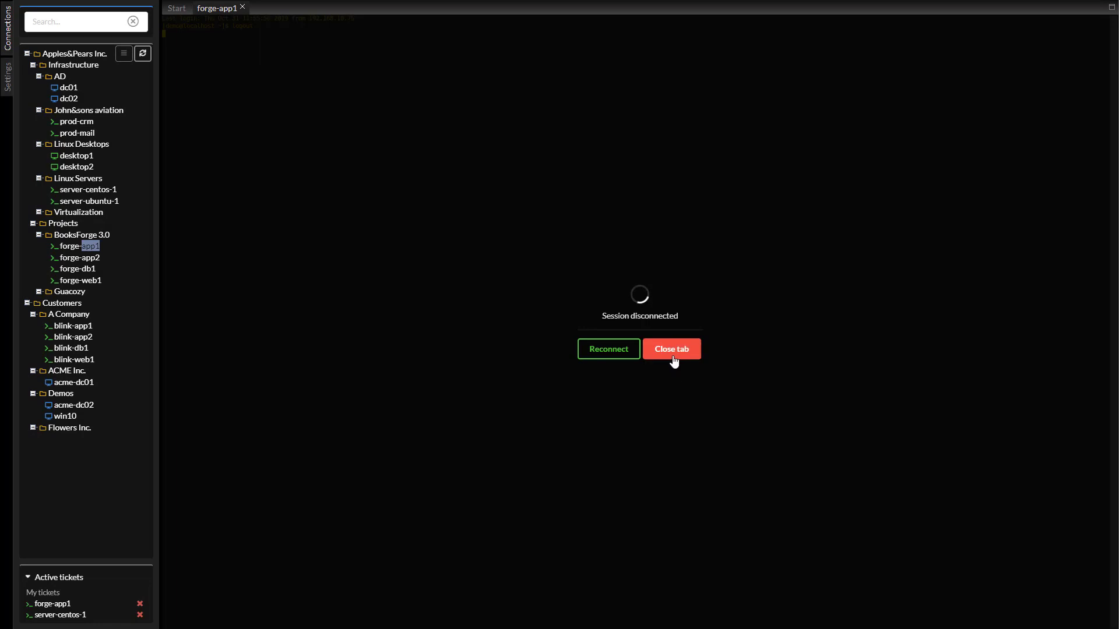
left_click(671, 349)
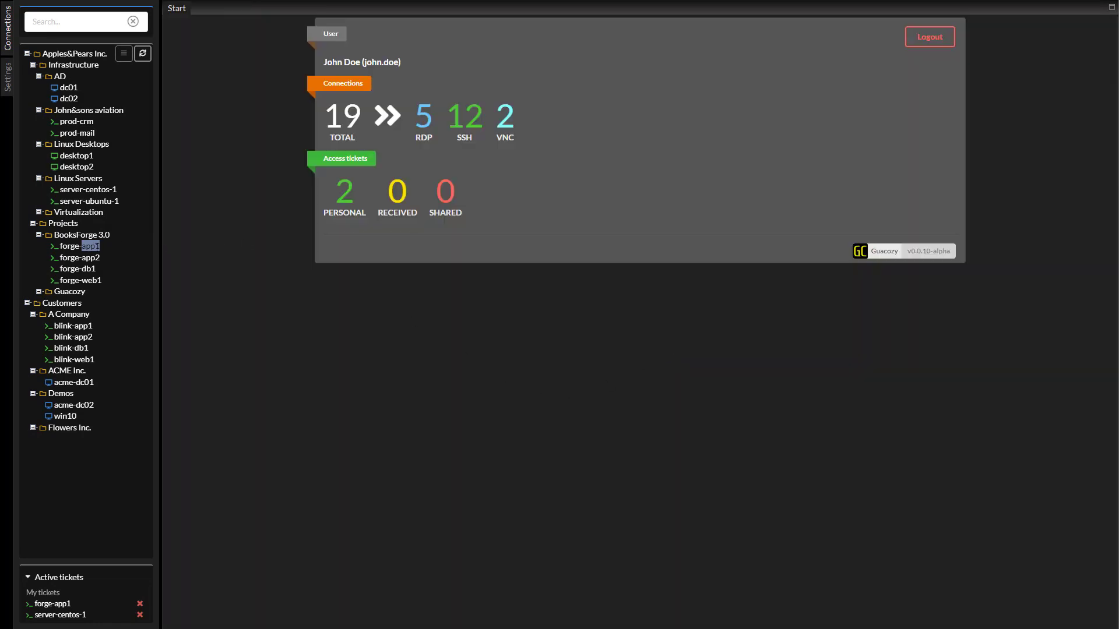
double_click(74, 246)
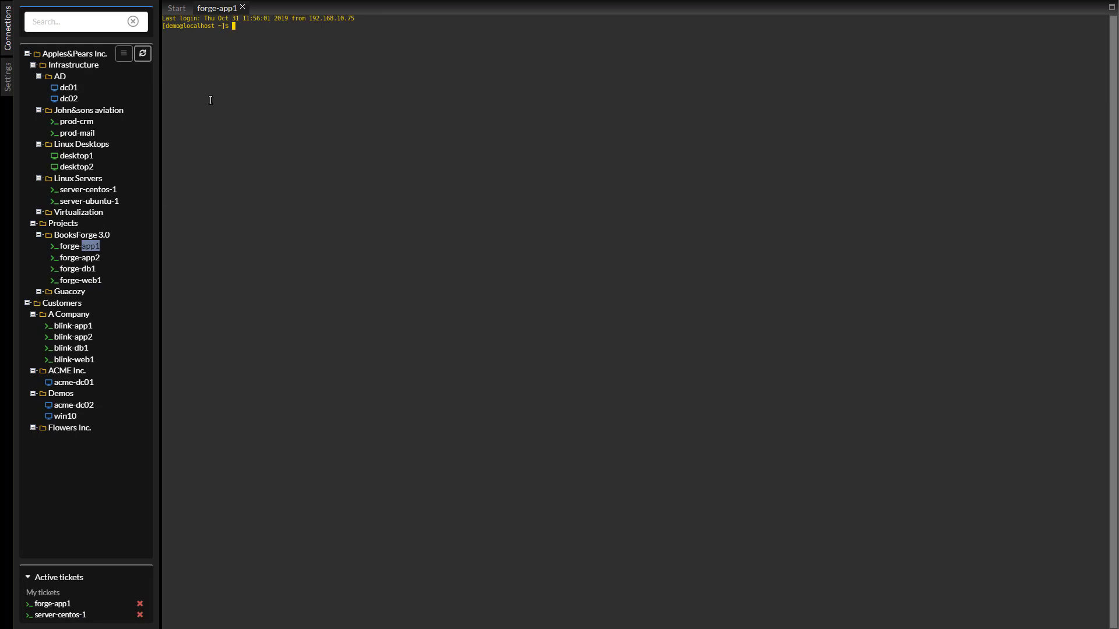
Share forge-app1 with a chosen user, allowing keyboard and mouse input.
right_click(217, 8)
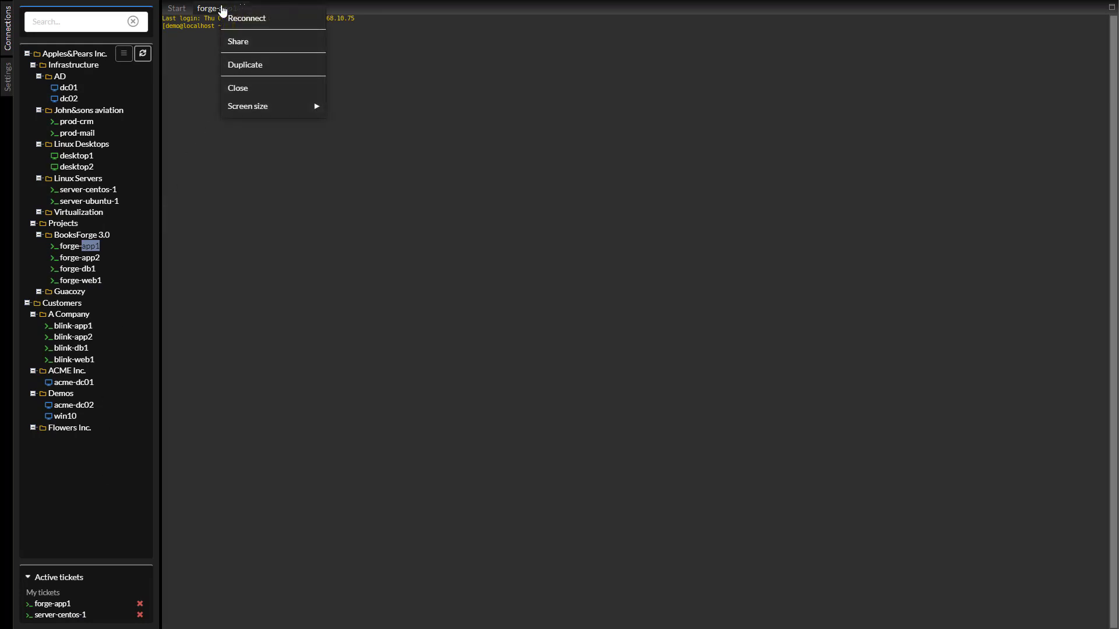
mouse_move(246, 18)
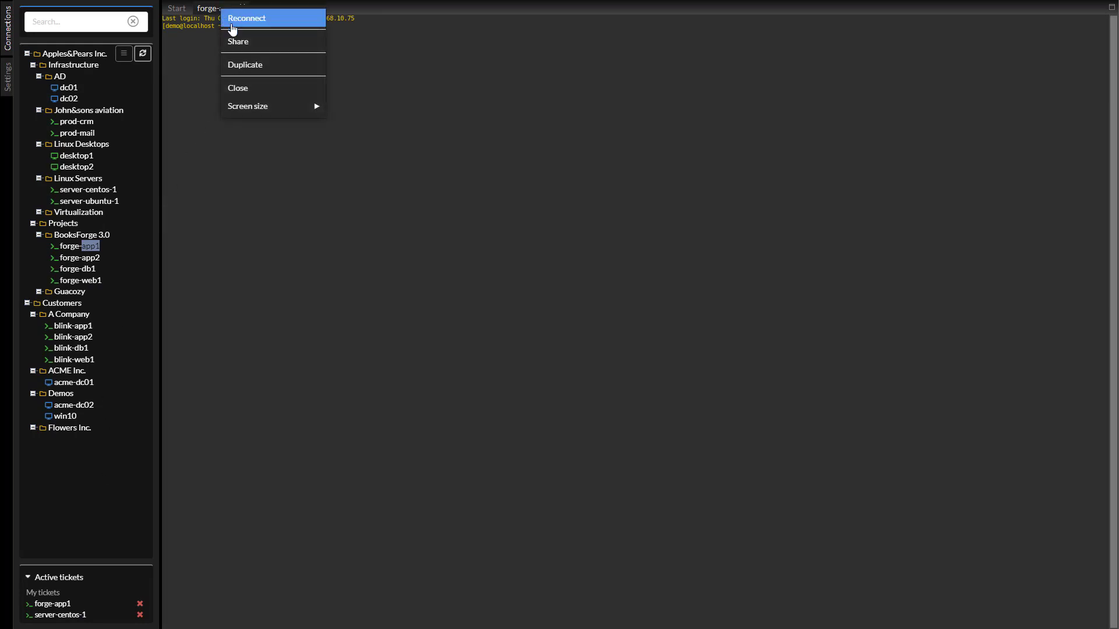
left_click(238, 41)
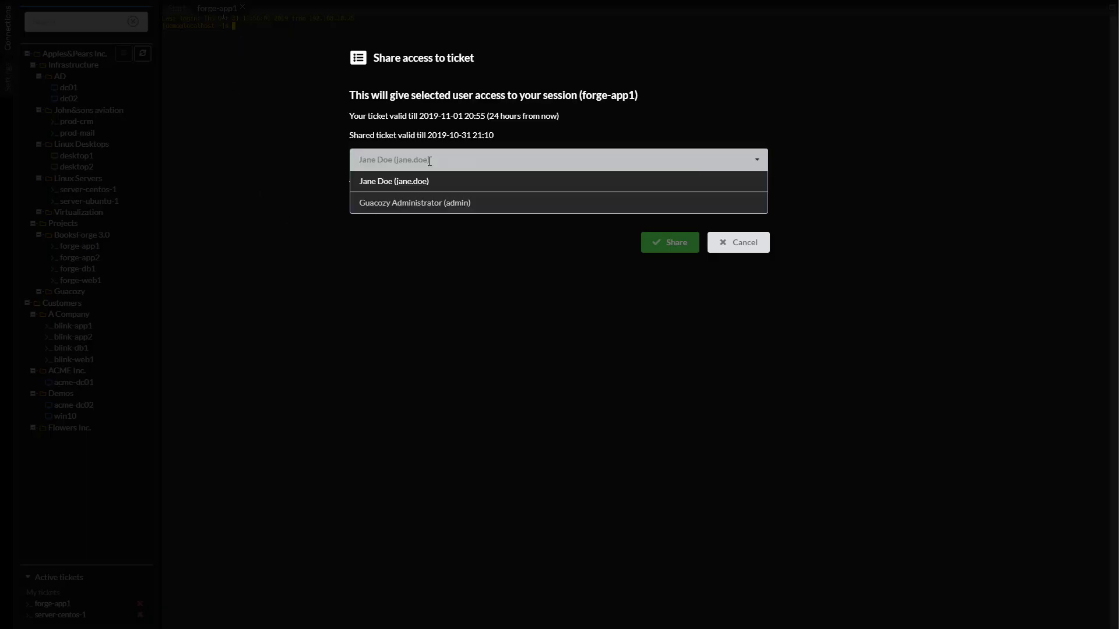
left_click(394, 180)
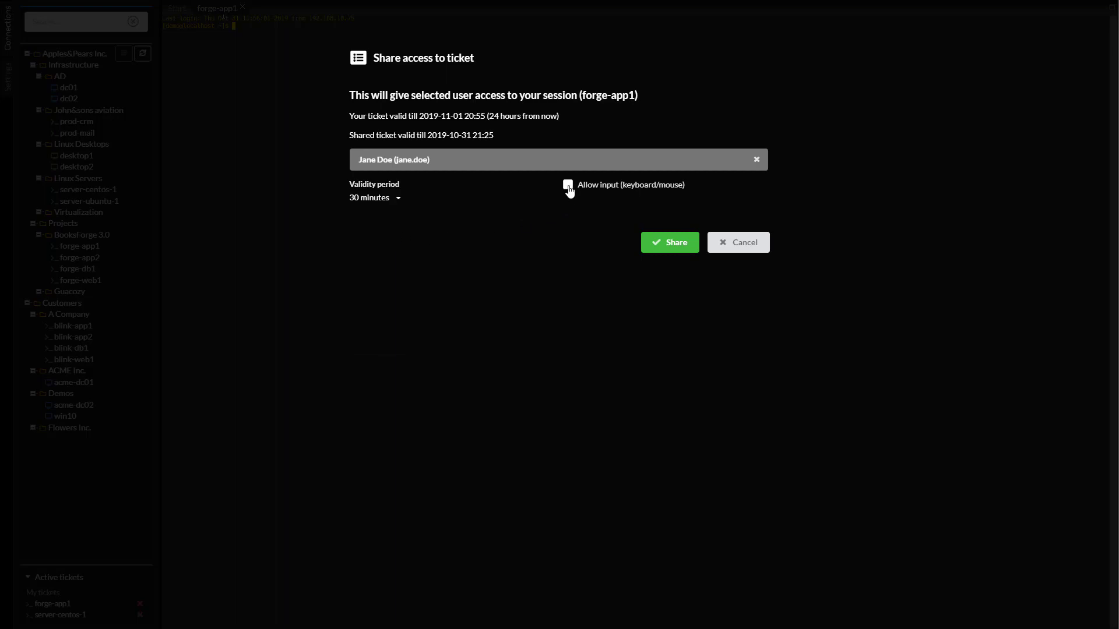
left_click(667, 242)
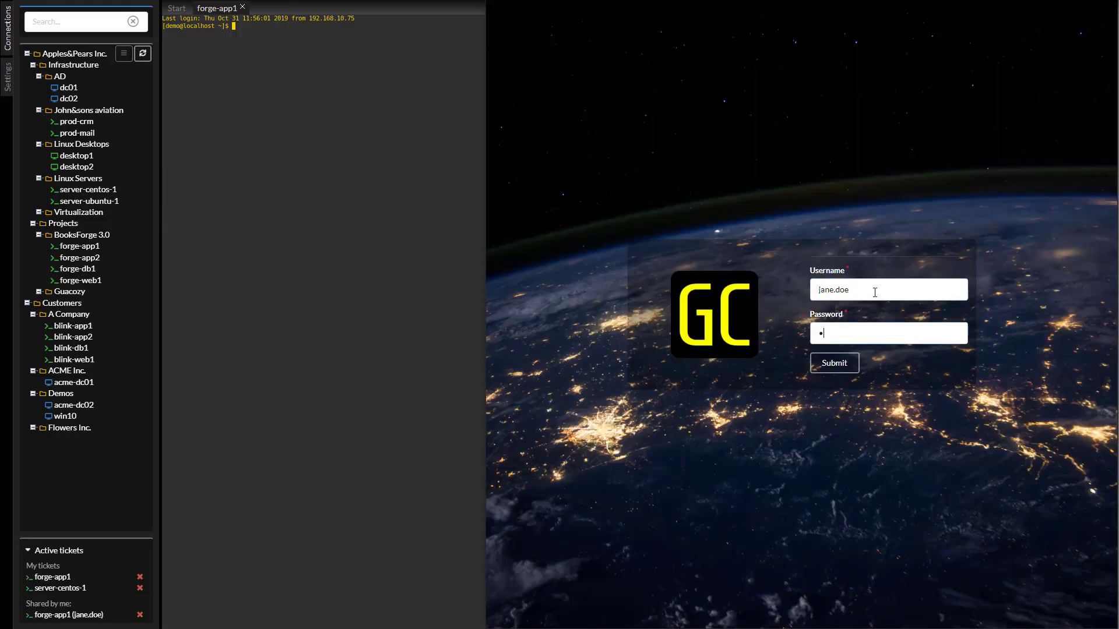
Sign in as the recipient user in the second window with her password.
type("password")
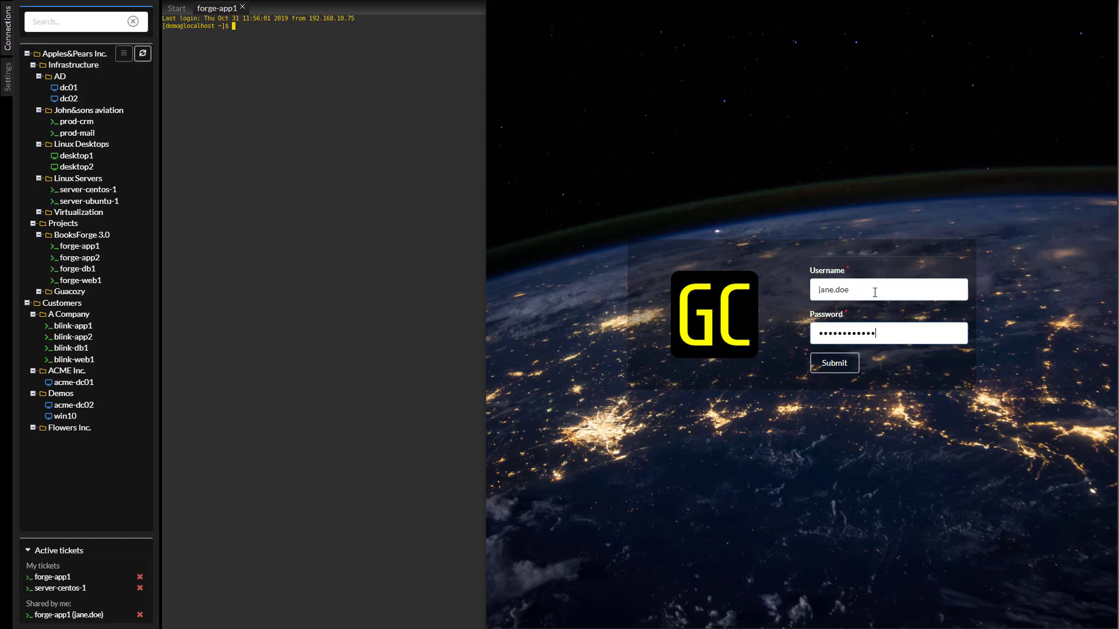
left_click(833, 363)
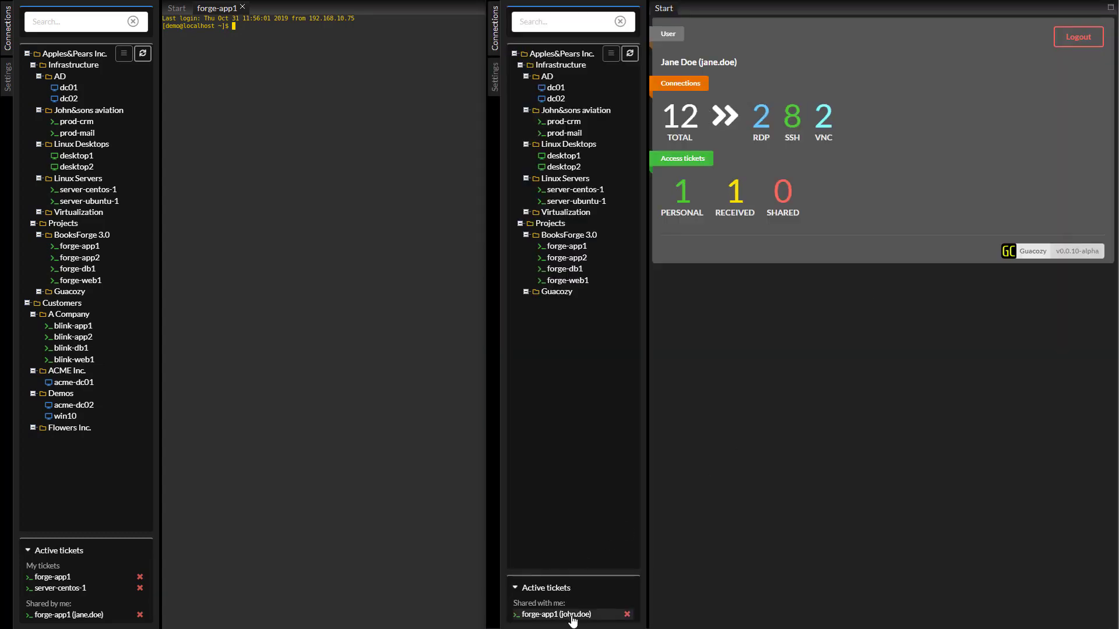
Join the shared forge-app1 session as recipient, then start a dc01 session.
left_click(554, 614)
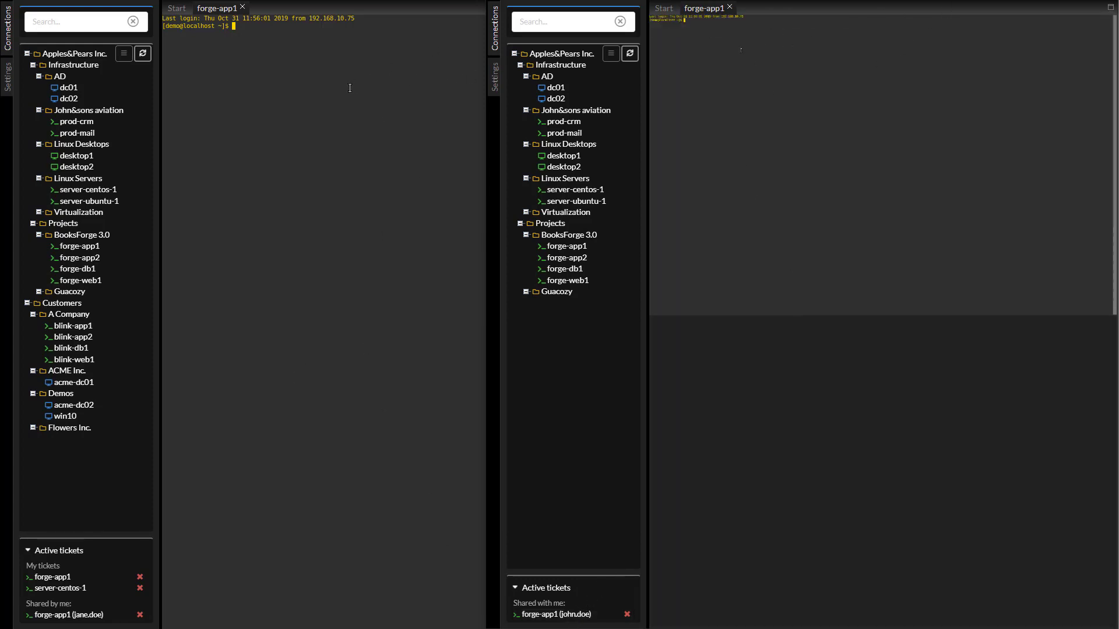
mouse_move(517, 38)
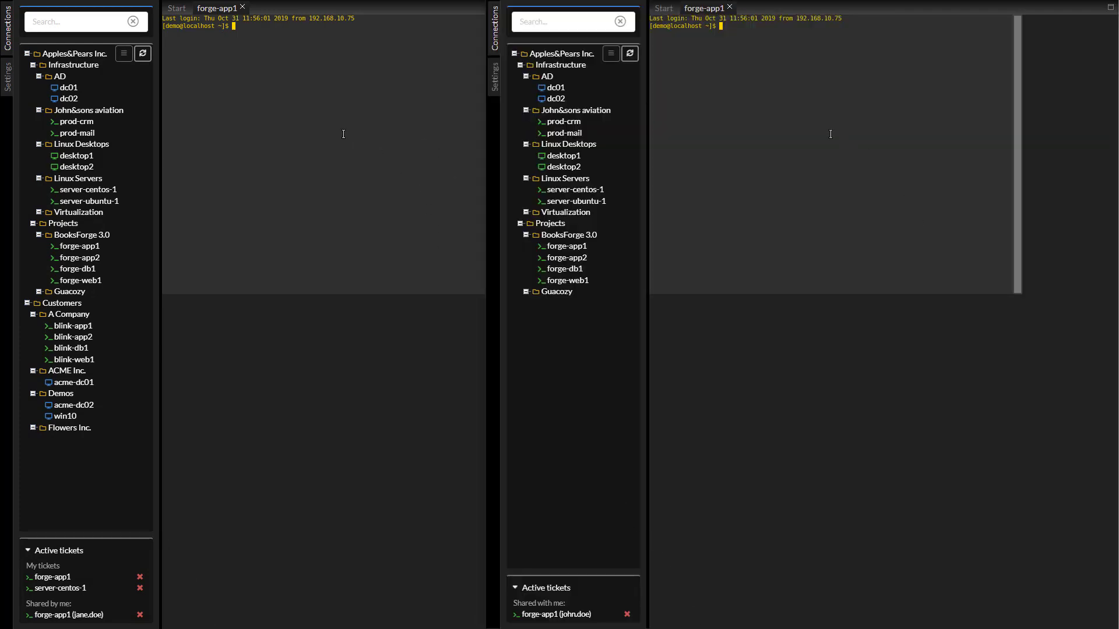
double_click(69, 87)
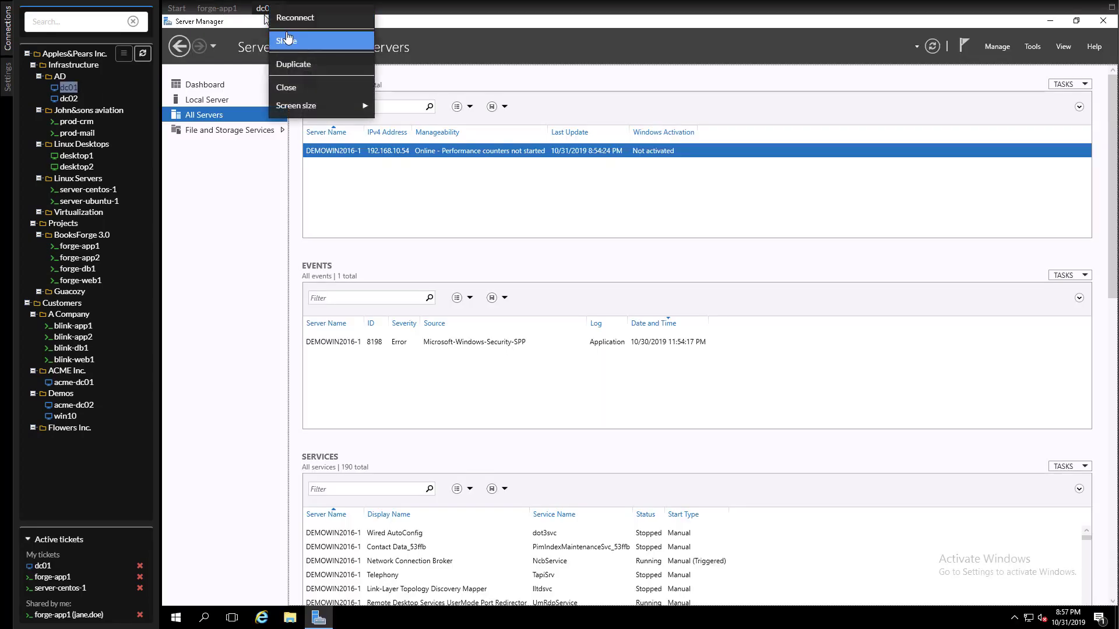
Share the dc01 Windows session from its tab menu.
left_click(286, 39)
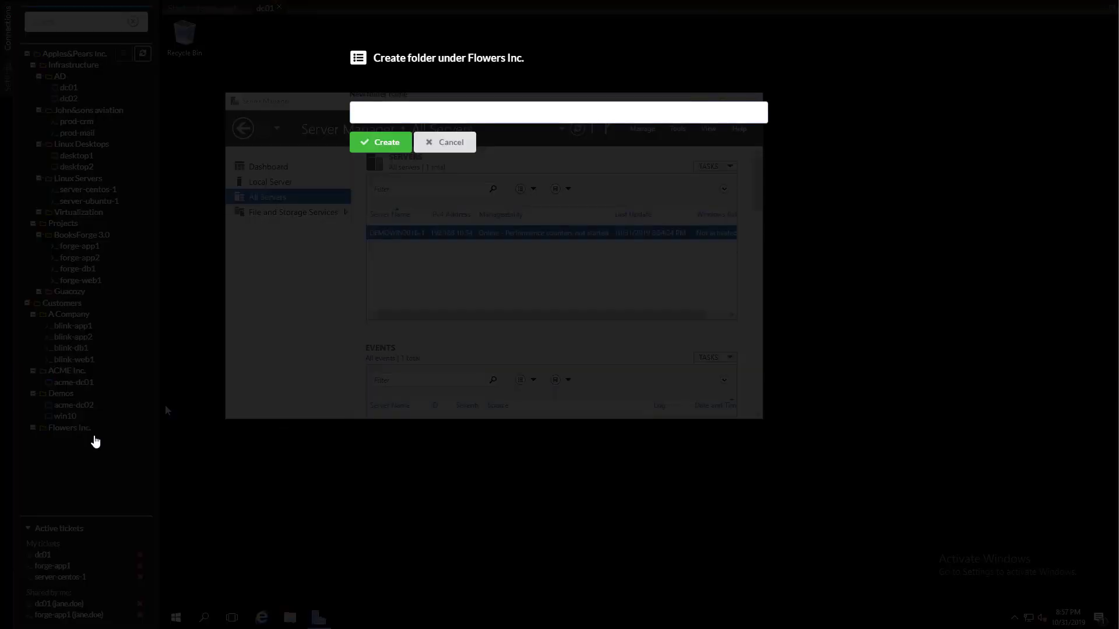
Create a folder named 'New' under Flowers Inc., then type 'Good'.
type("New folder")
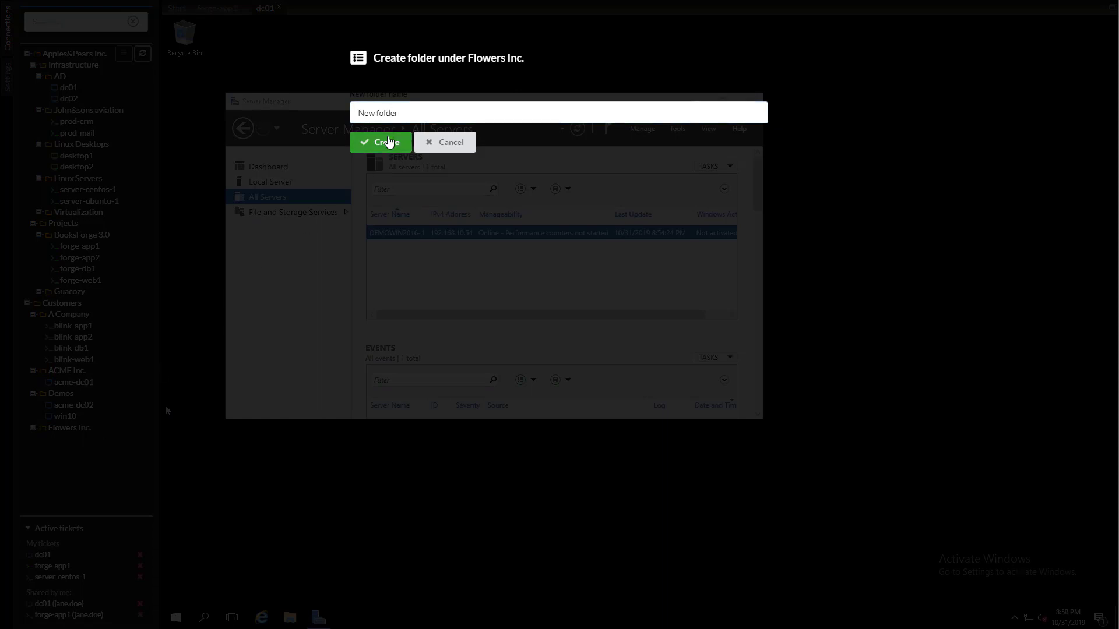
left_click(380, 142)
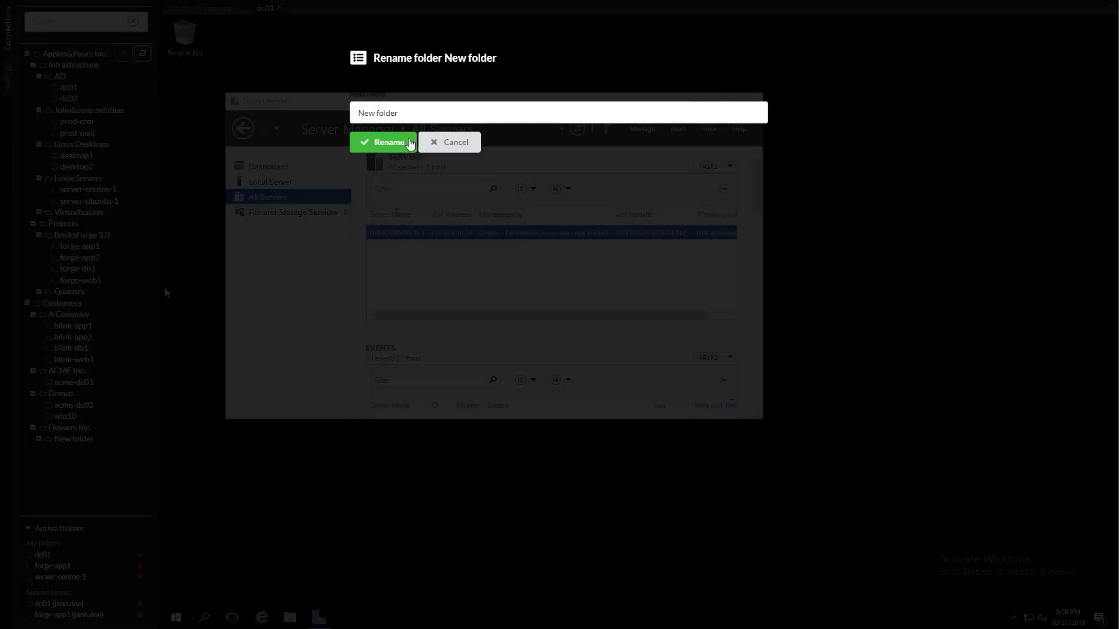
type("Good")
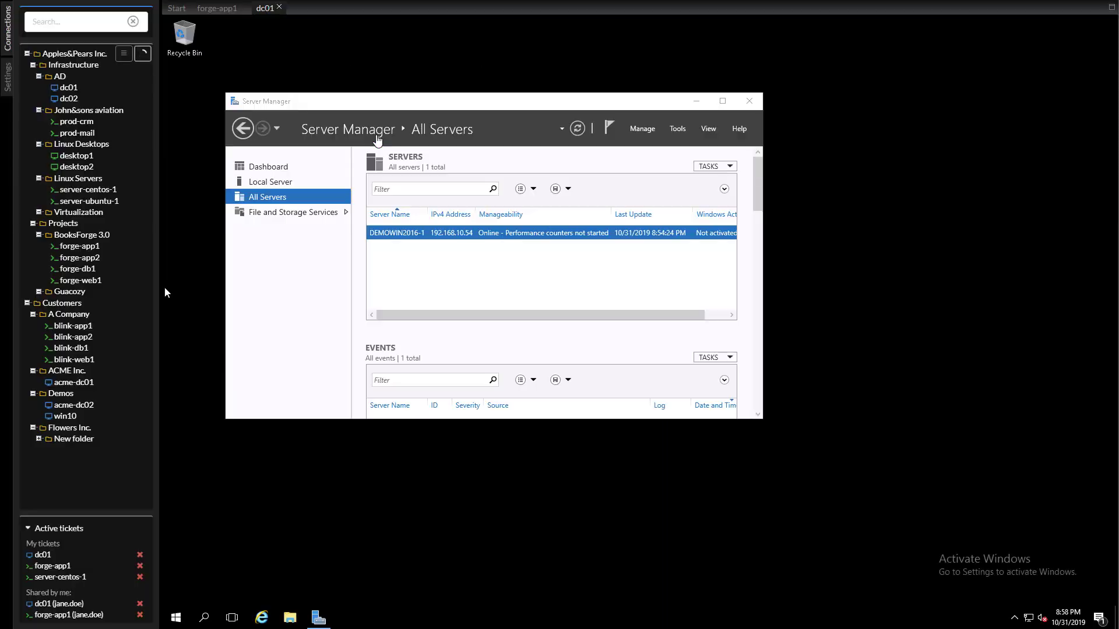
Delete New folder under Flowers Inc., then attempt deleting Customers, which is refused as non-empty.
right_click(72, 439)
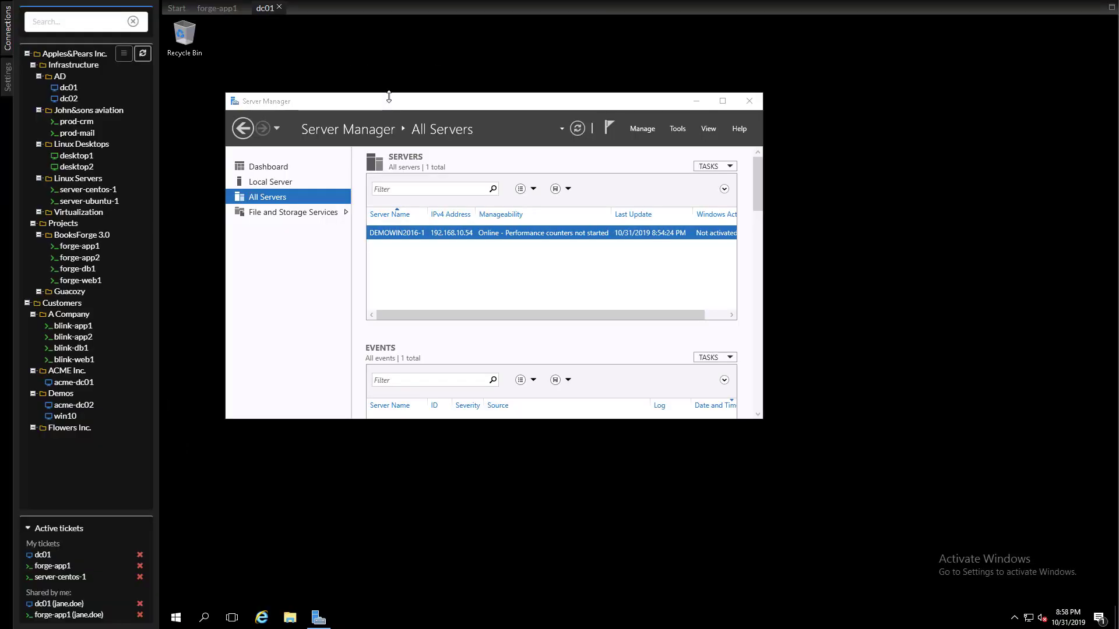
mouse_move(163, 285)
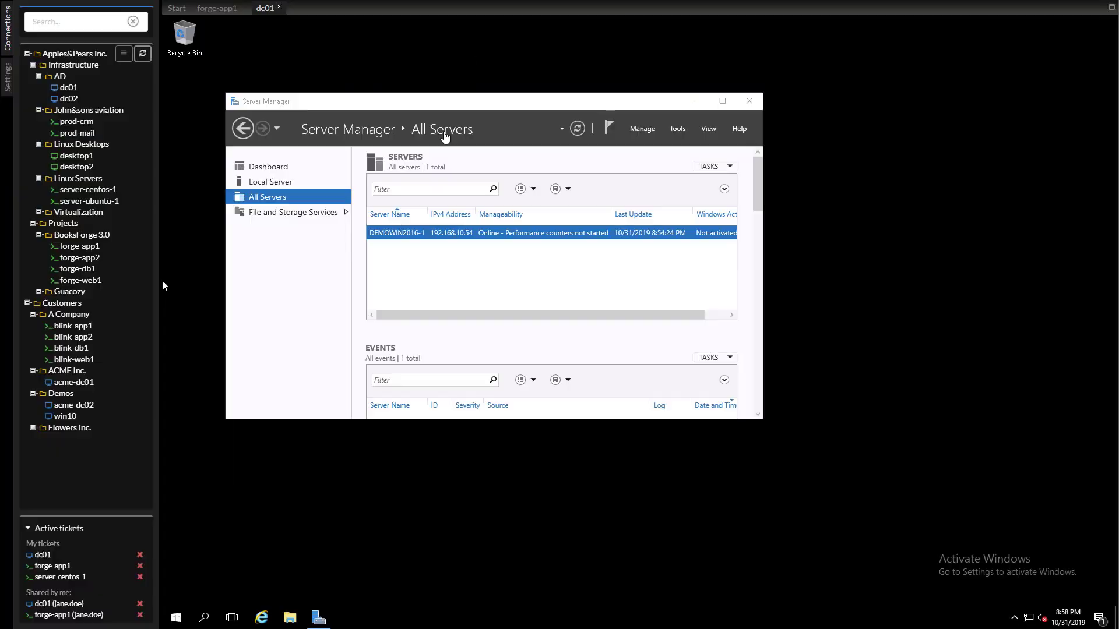
right_click(68, 313)
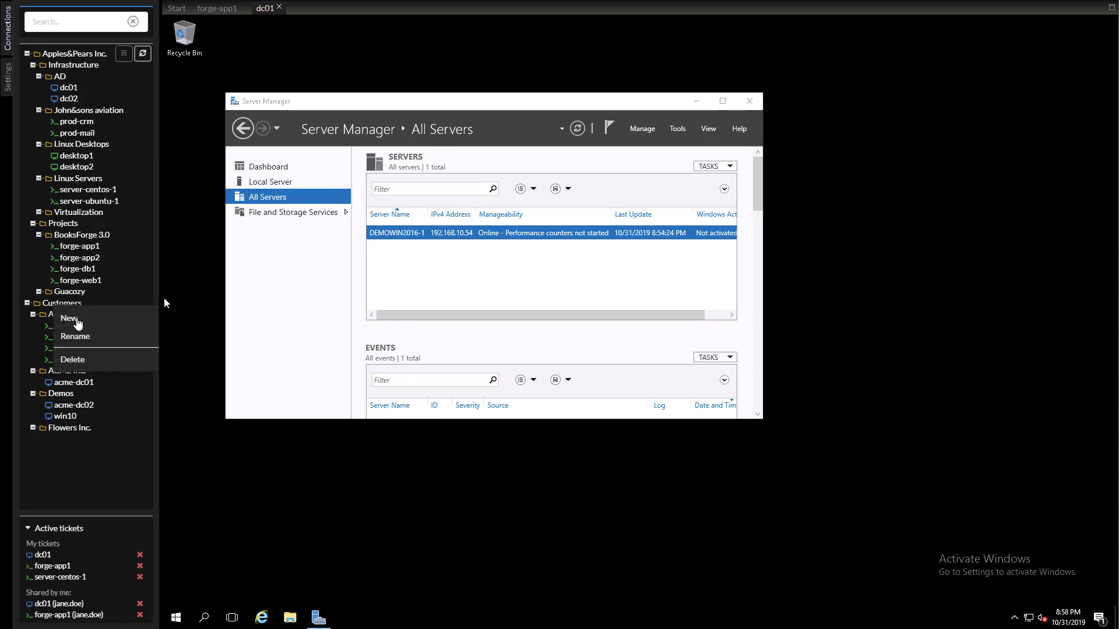
left_click(72, 359)
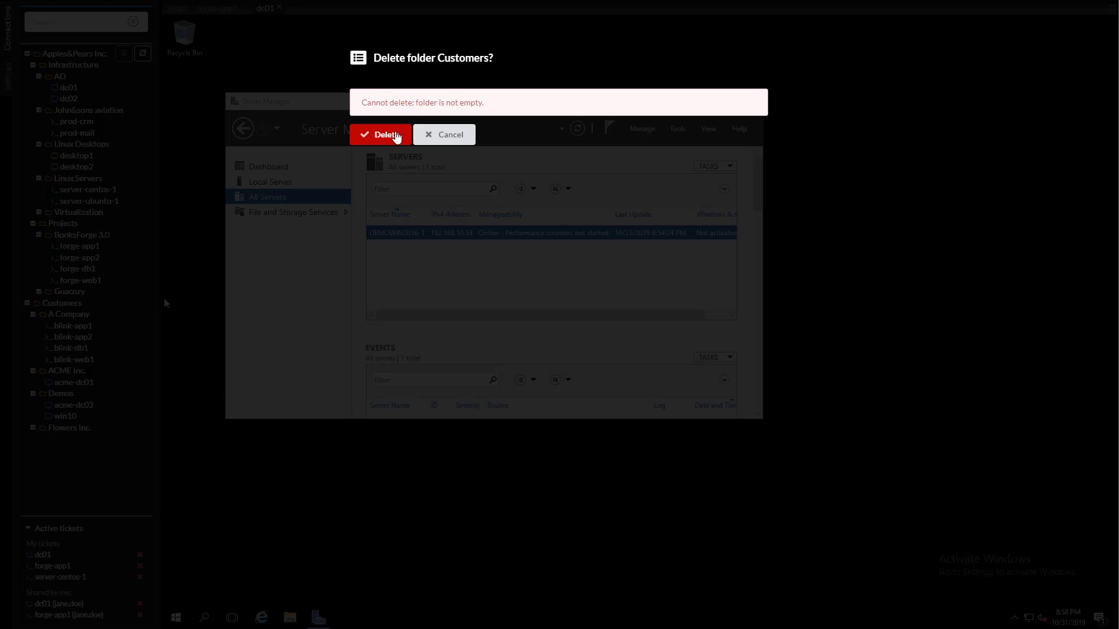
left_click(444, 134)
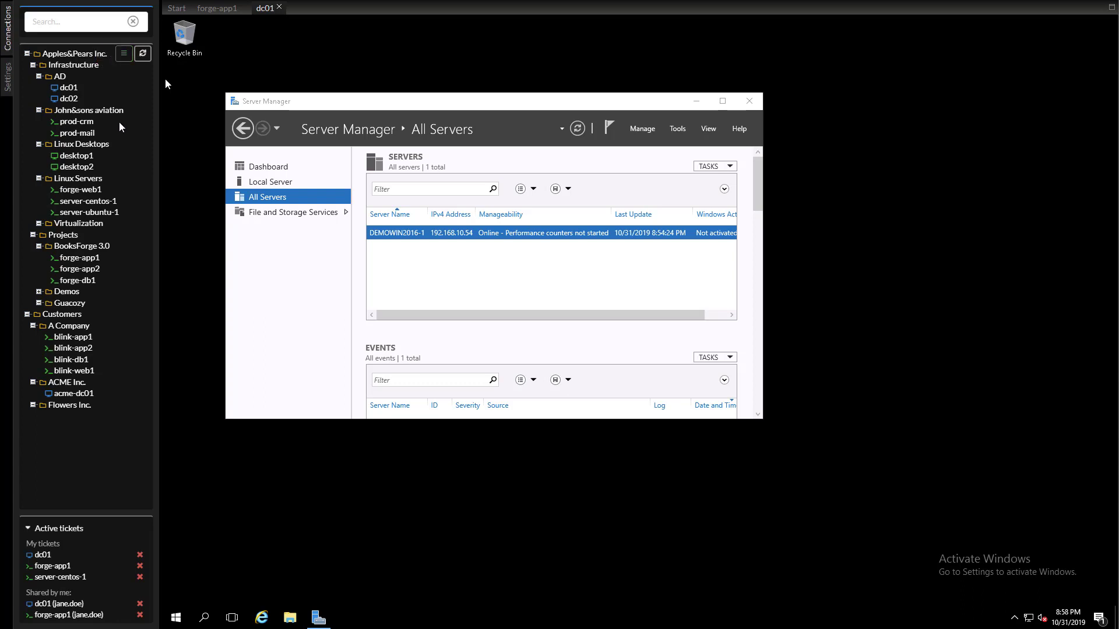
mouse_move(173, 48)
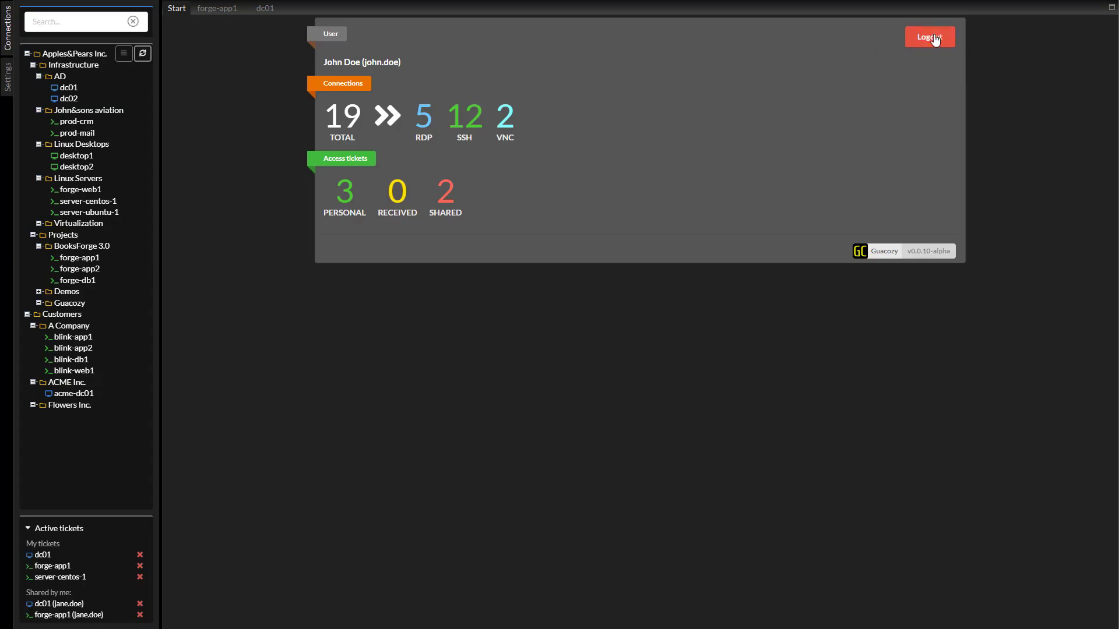
Log out and sign back in with the administrator credentials.
left_click(929, 36)
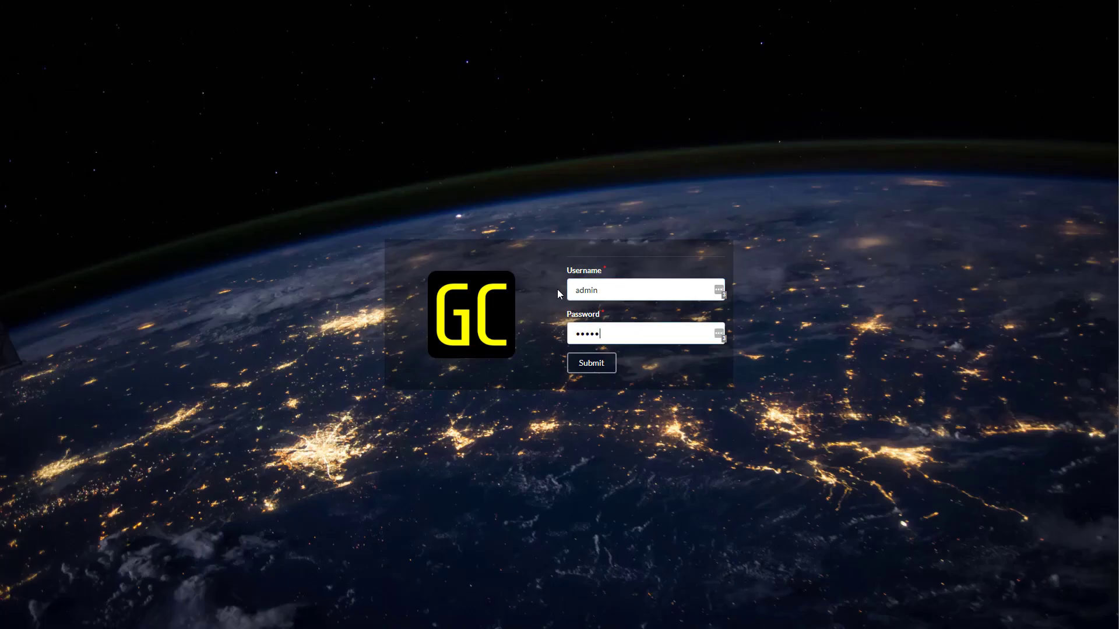
left_click(590, 363)
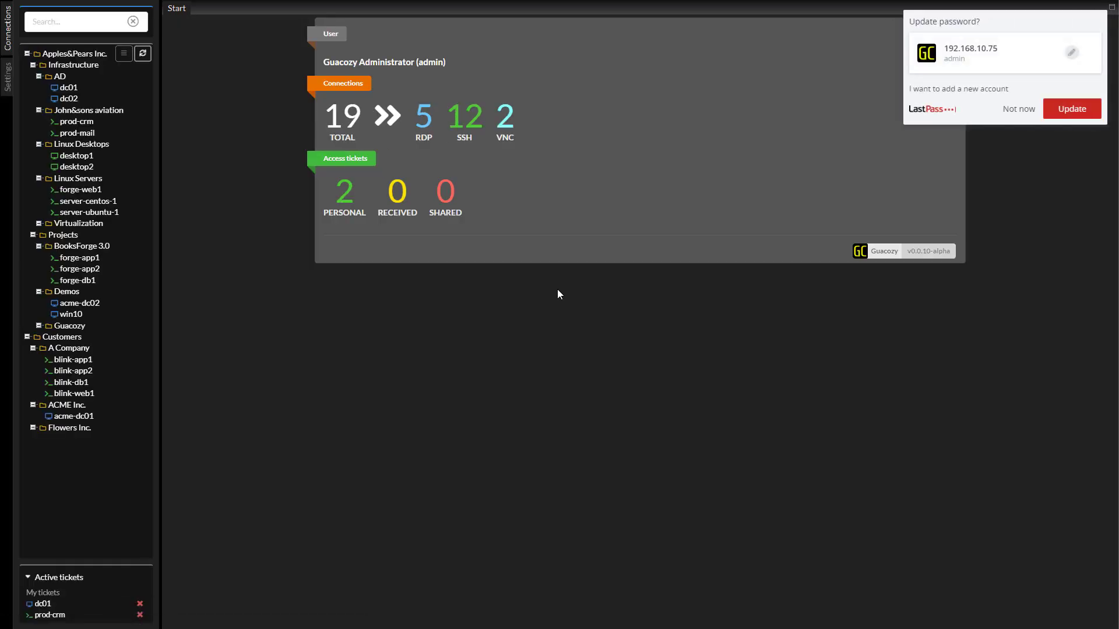
mouse_move(23, 85)
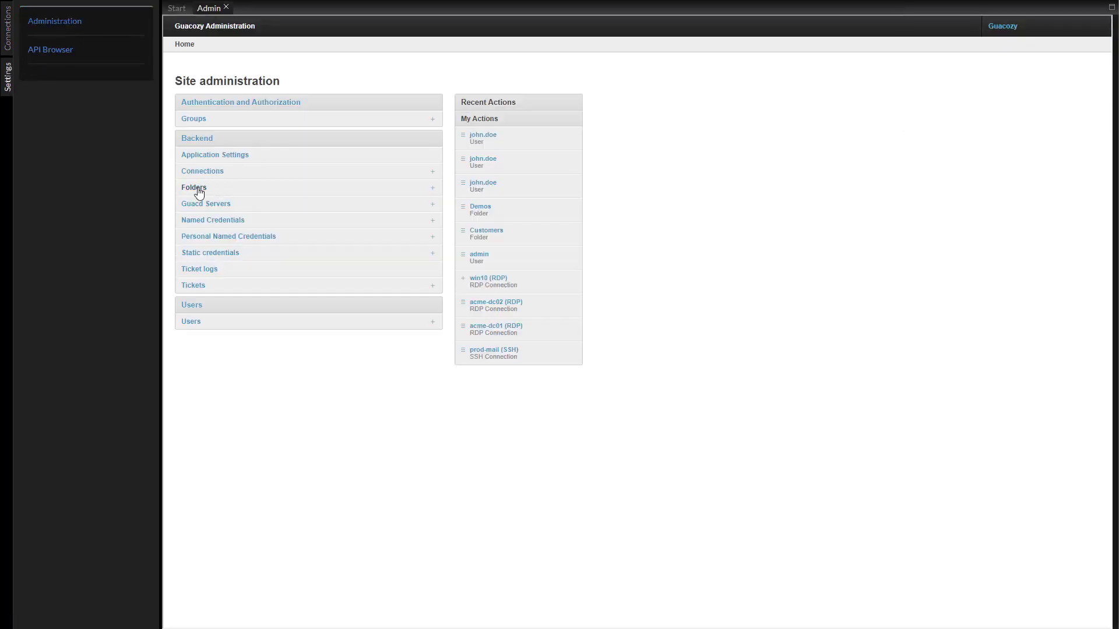
Edit the Customers folder permissions, swapping john.doe's access for jane.doe's, and save.
left_click(194, 188)
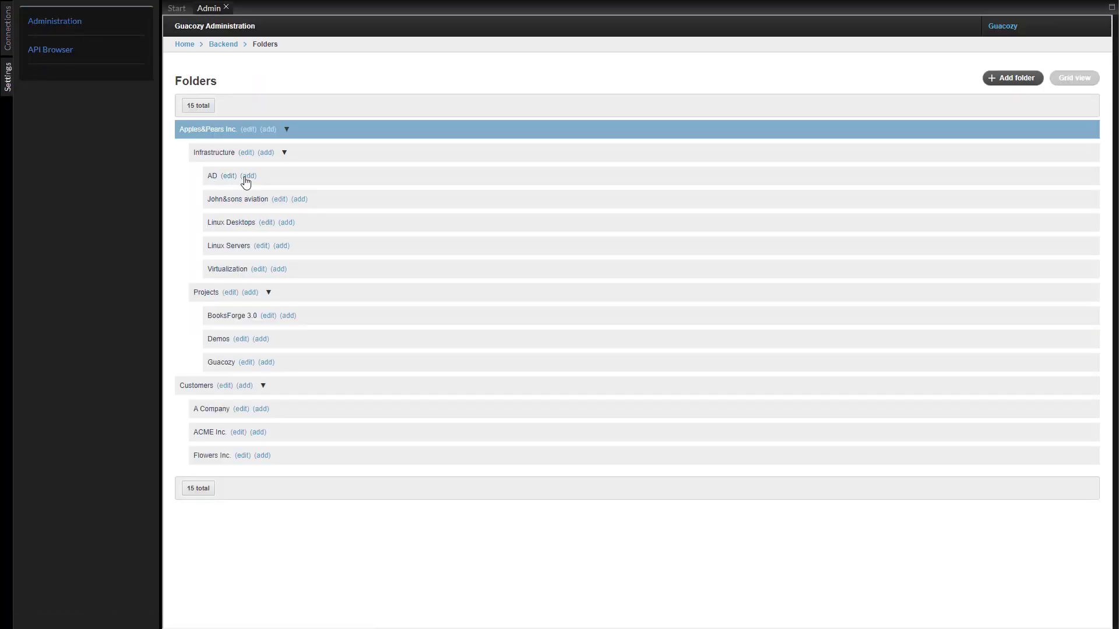
left_click(225, 386)
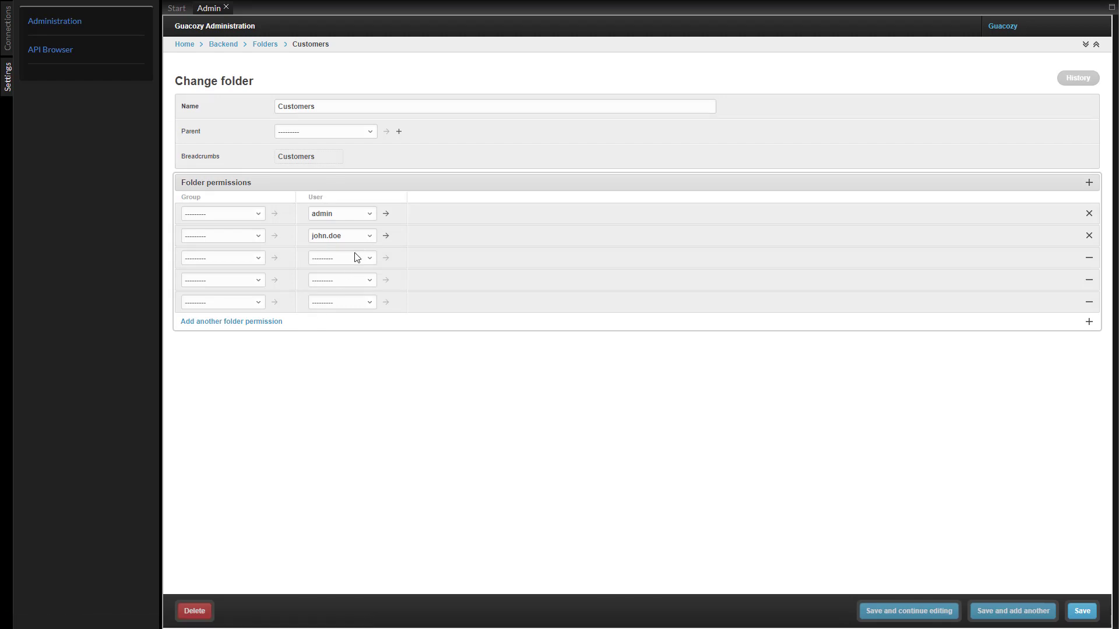
left_click(341, 258)
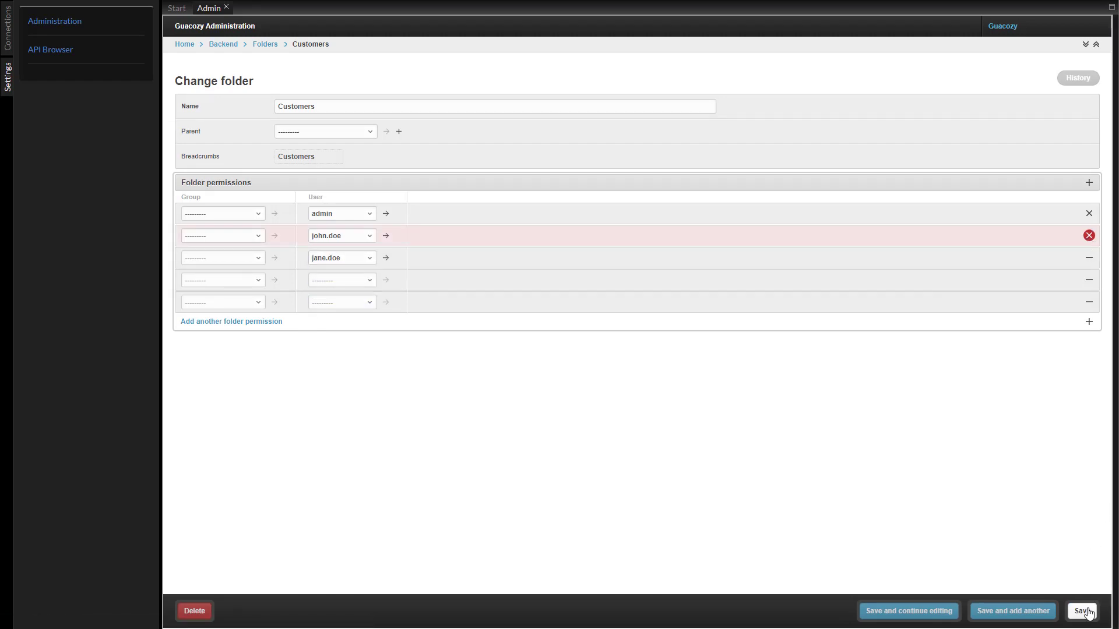
left_click(1082, 610)
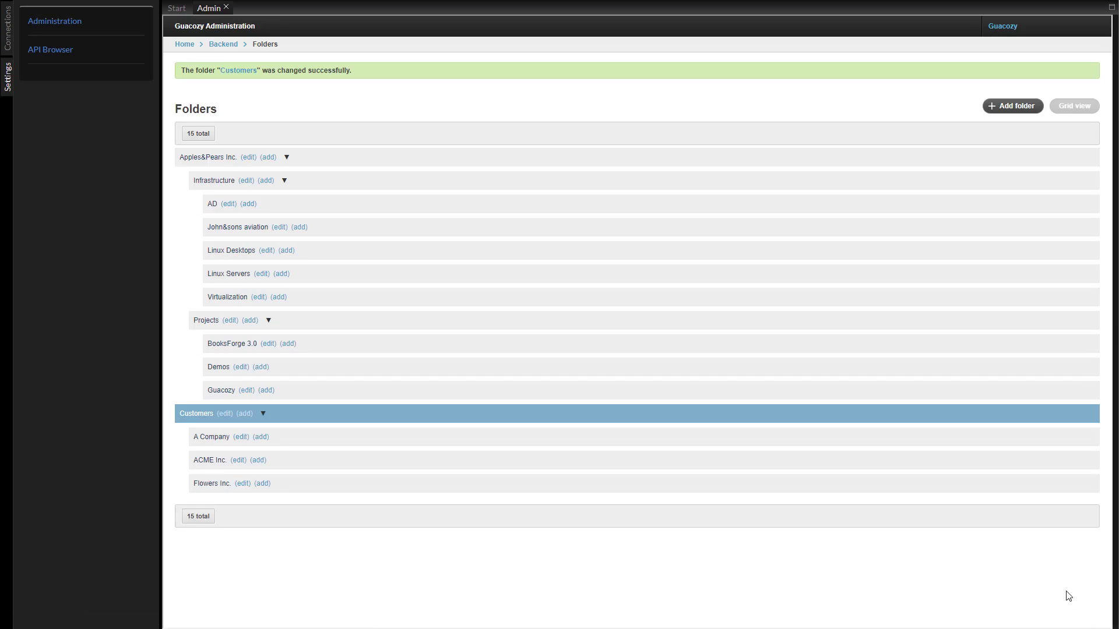
mouse_move(561, 425)
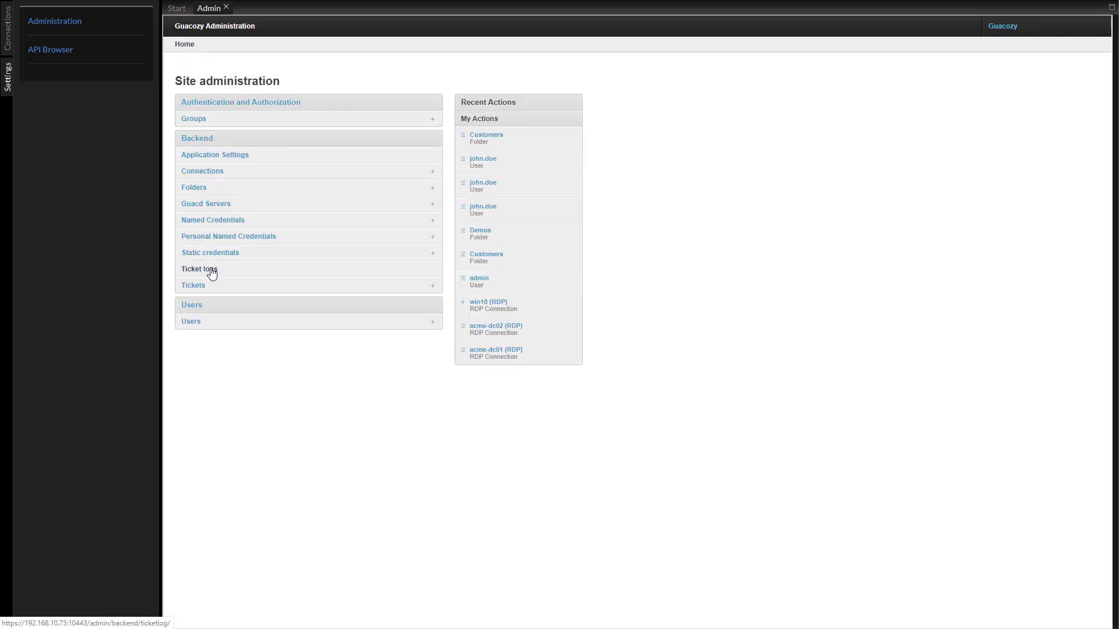
Filter the ticket logs by author john.doe and connection dc01, down to dc01's 37 entries.
left_click(199, 269)
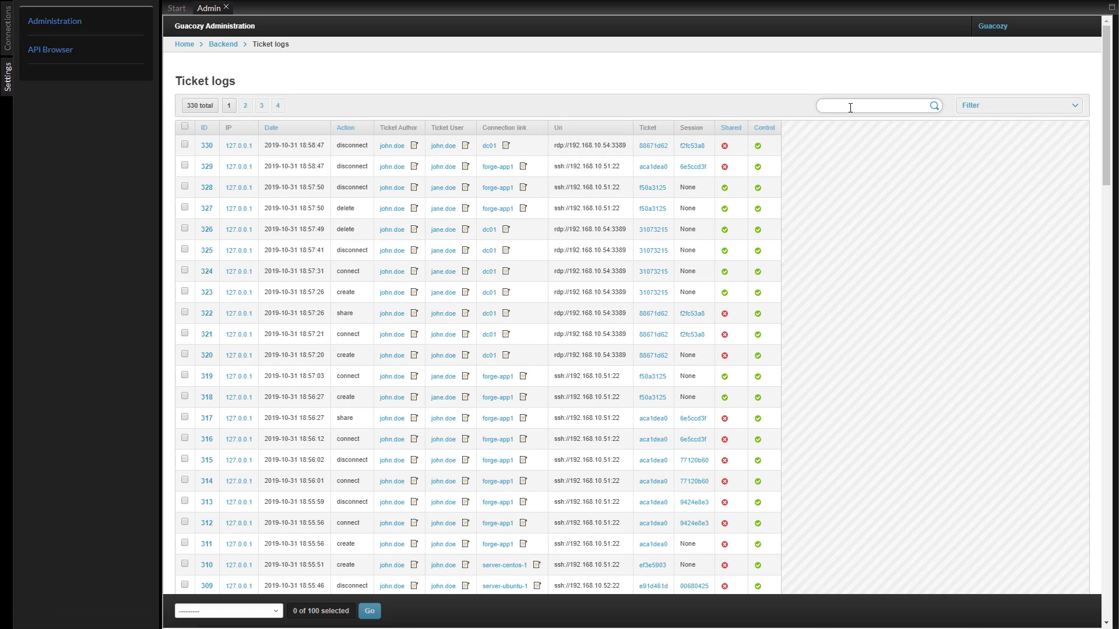
type("john")
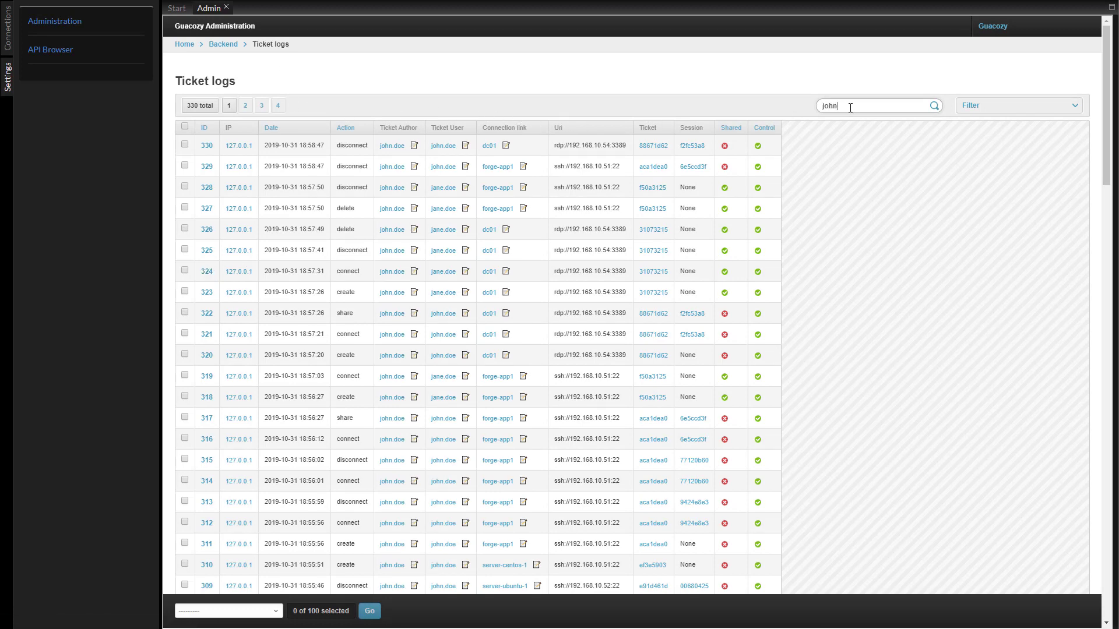
type("dc01")
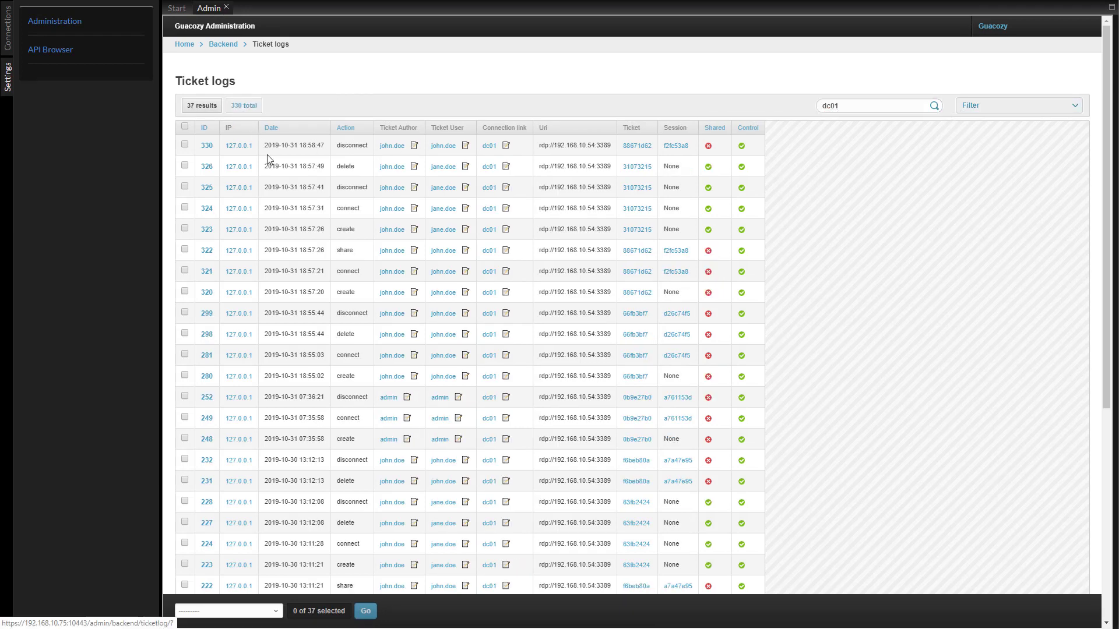
left_click(392, 187)
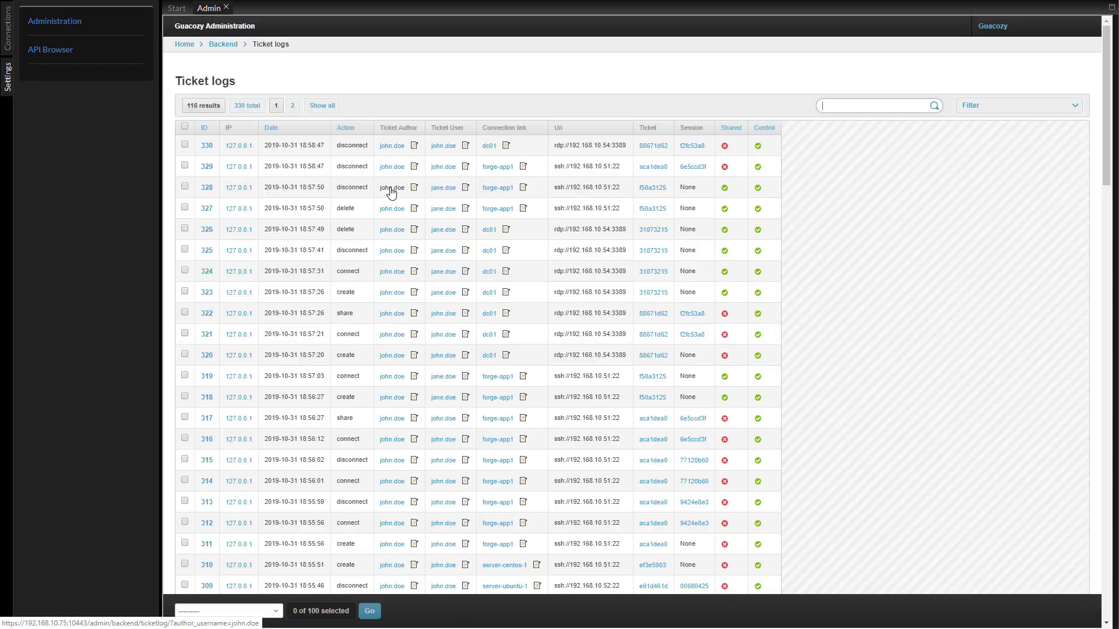
left_click(488, 145)
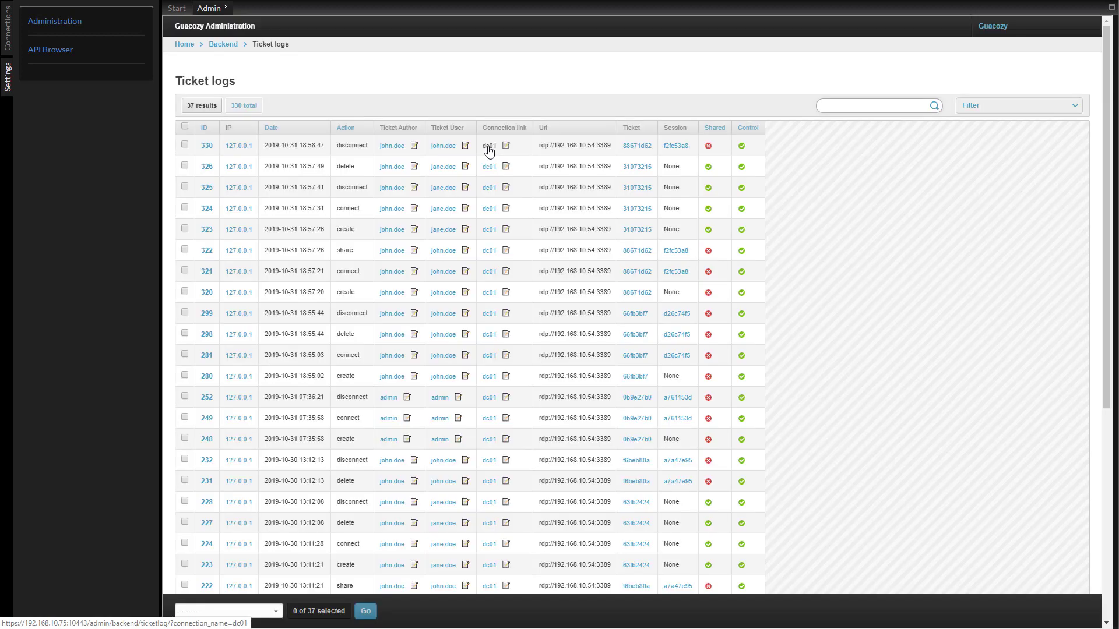
left_click(874, 105)
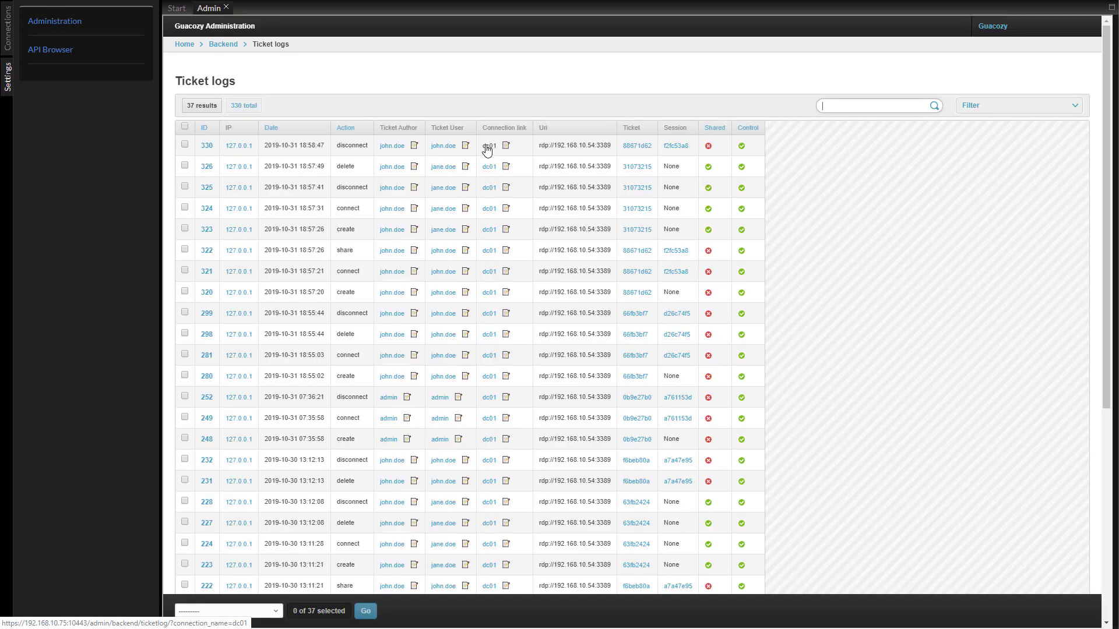
Return to the start dashboard and log out to the login screen.
left_click(176, 9)
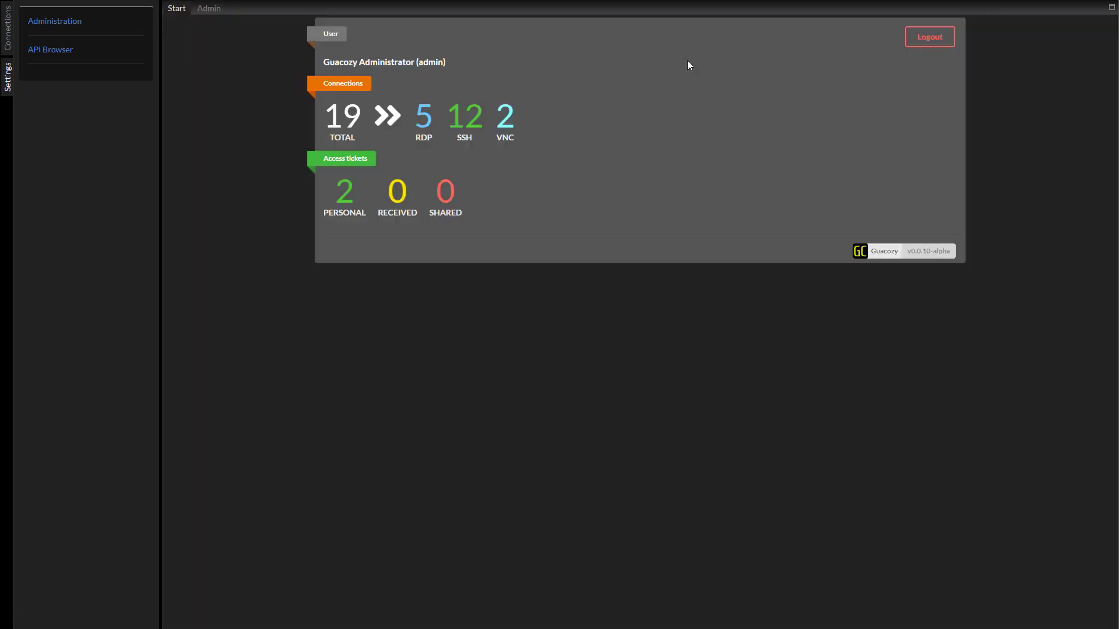
left_click(929, 36)
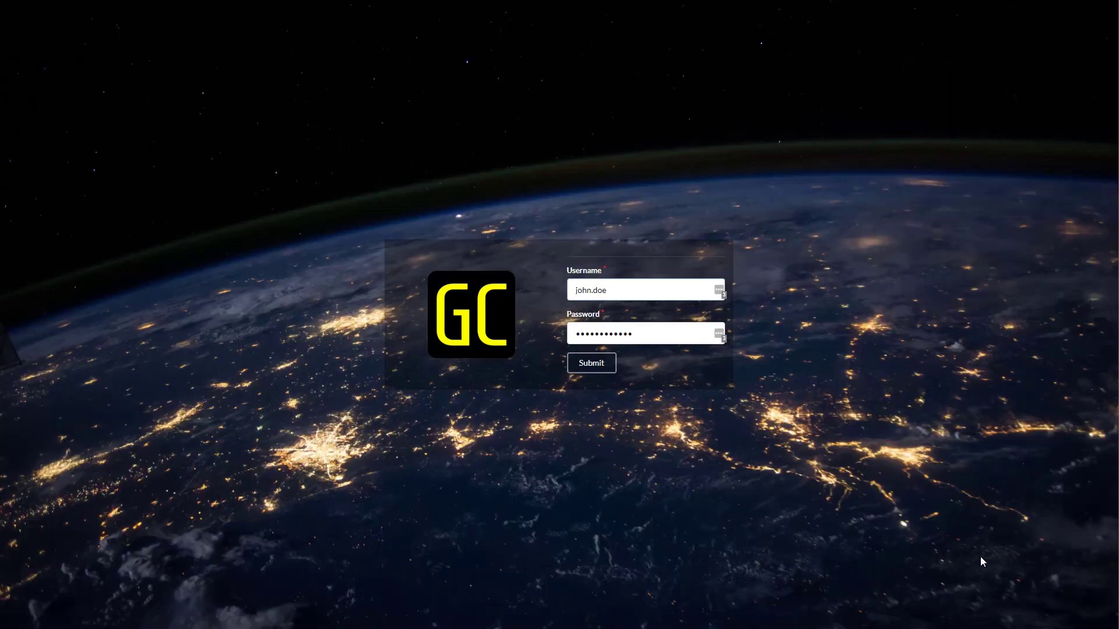